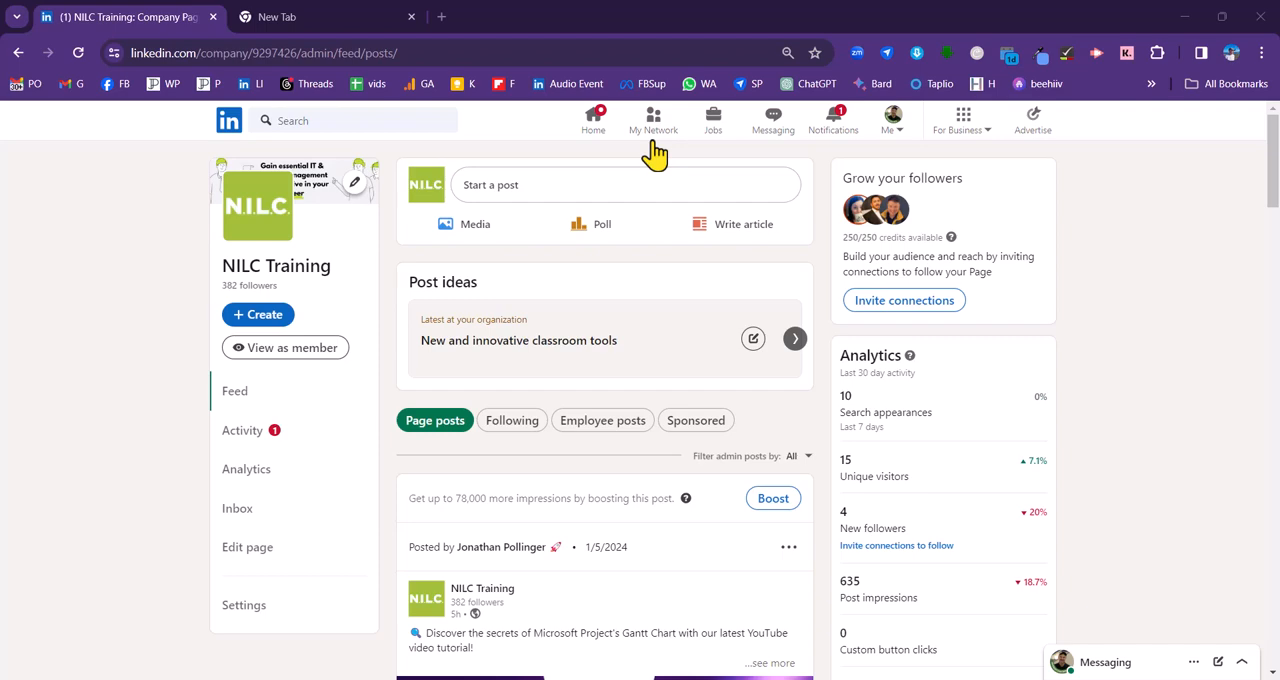
mouse_move(443, 352)
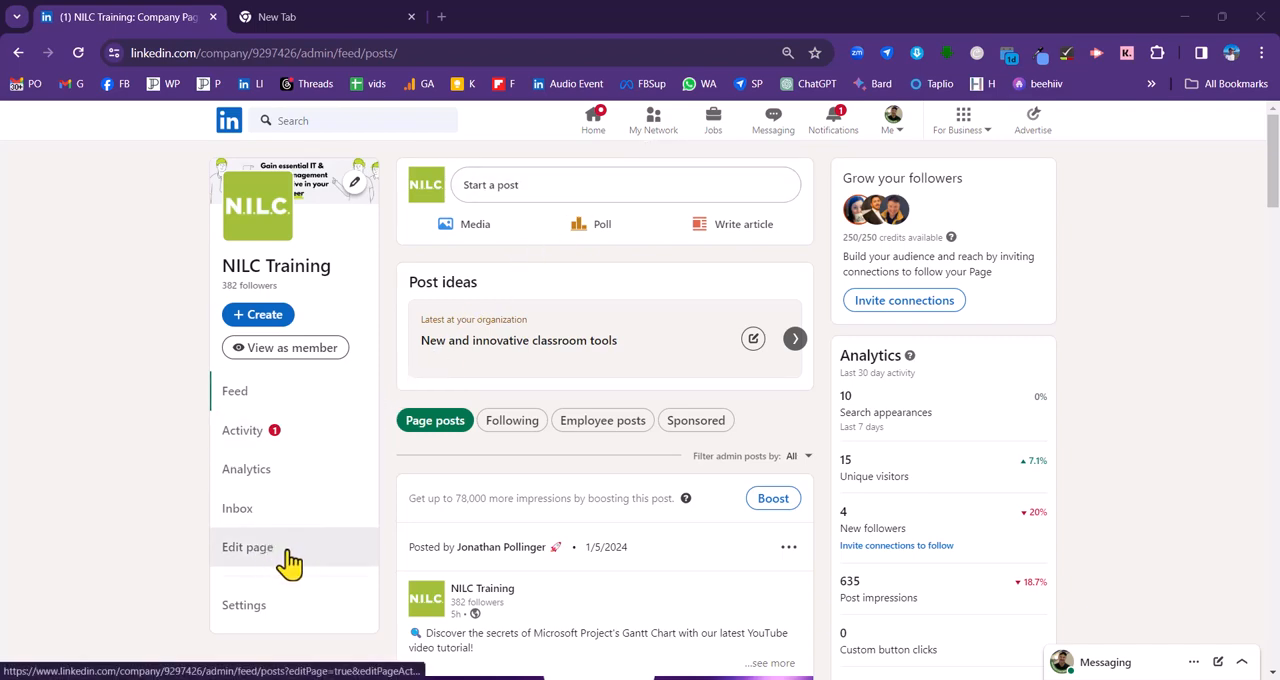
Open Edit page's Page info for NILC Training and select the Name field
click(247, 547)
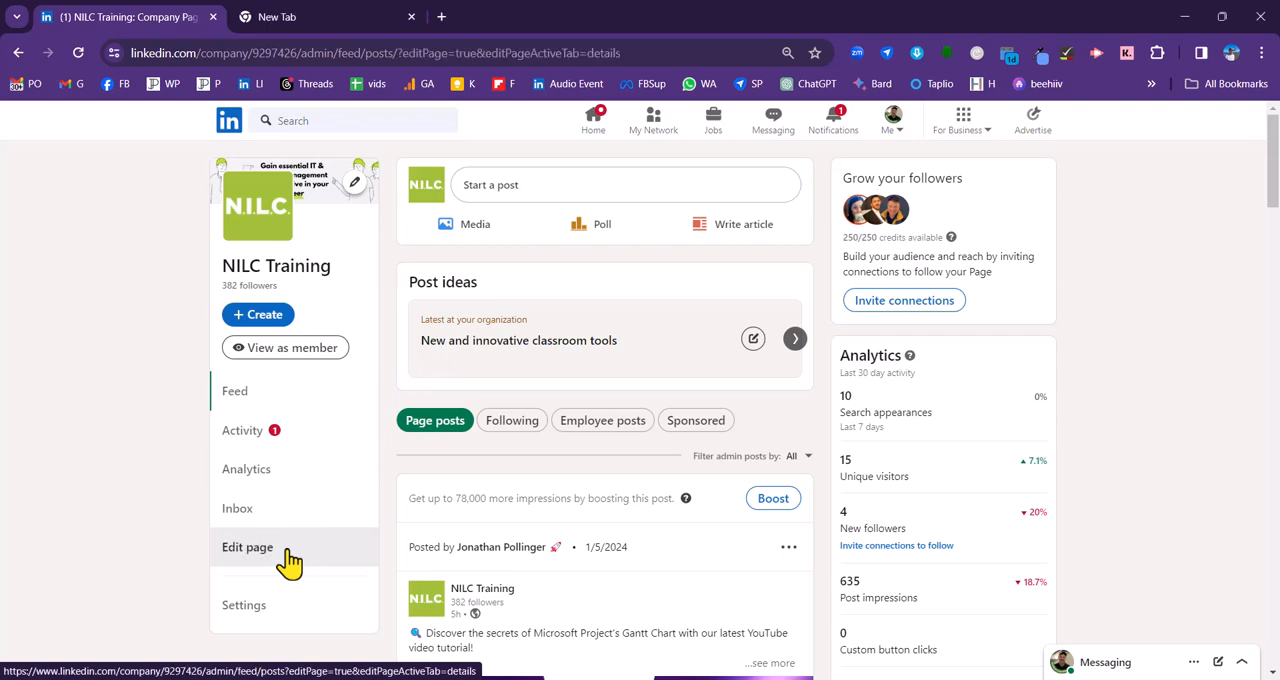
click(247, 547)
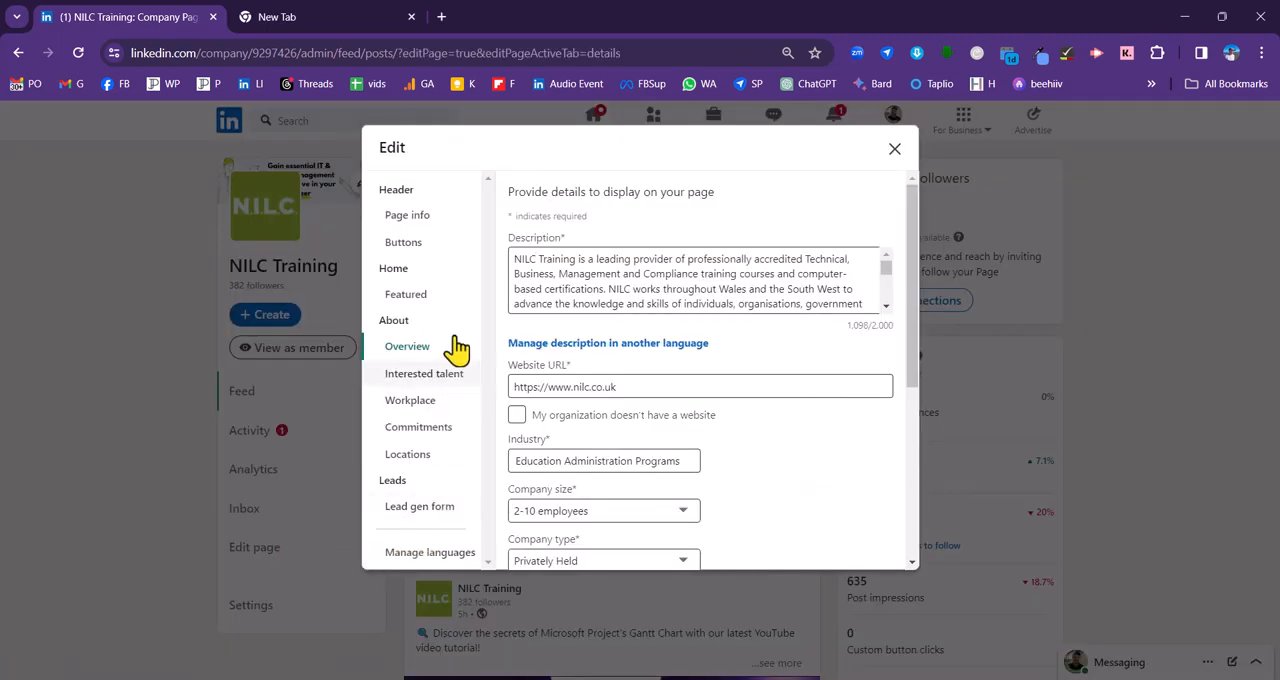
click(407, 215)
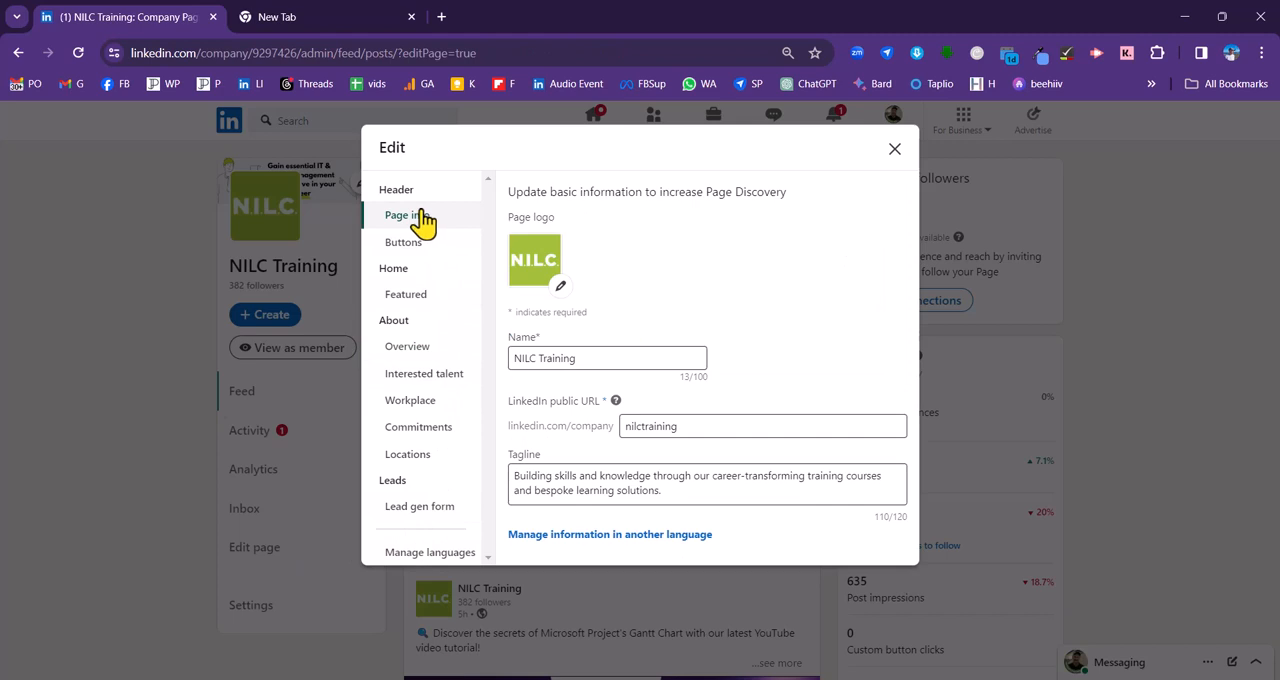
mouse_move(547, 268)
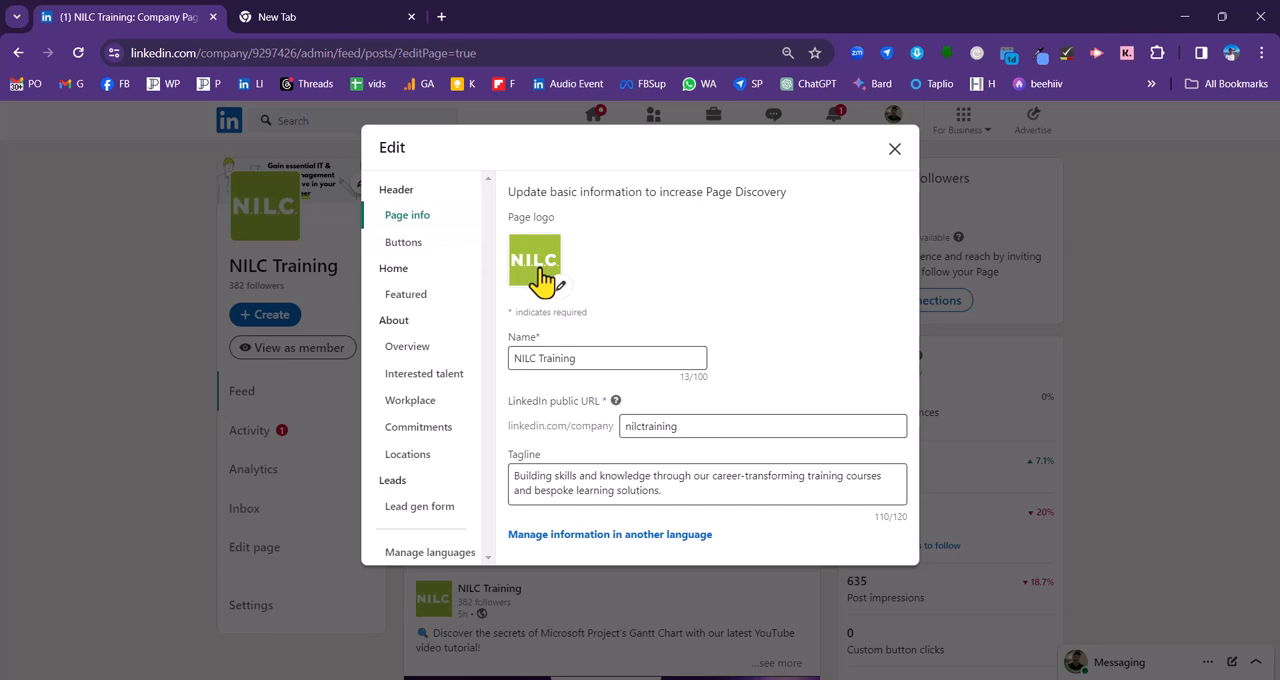
click(606, 358)
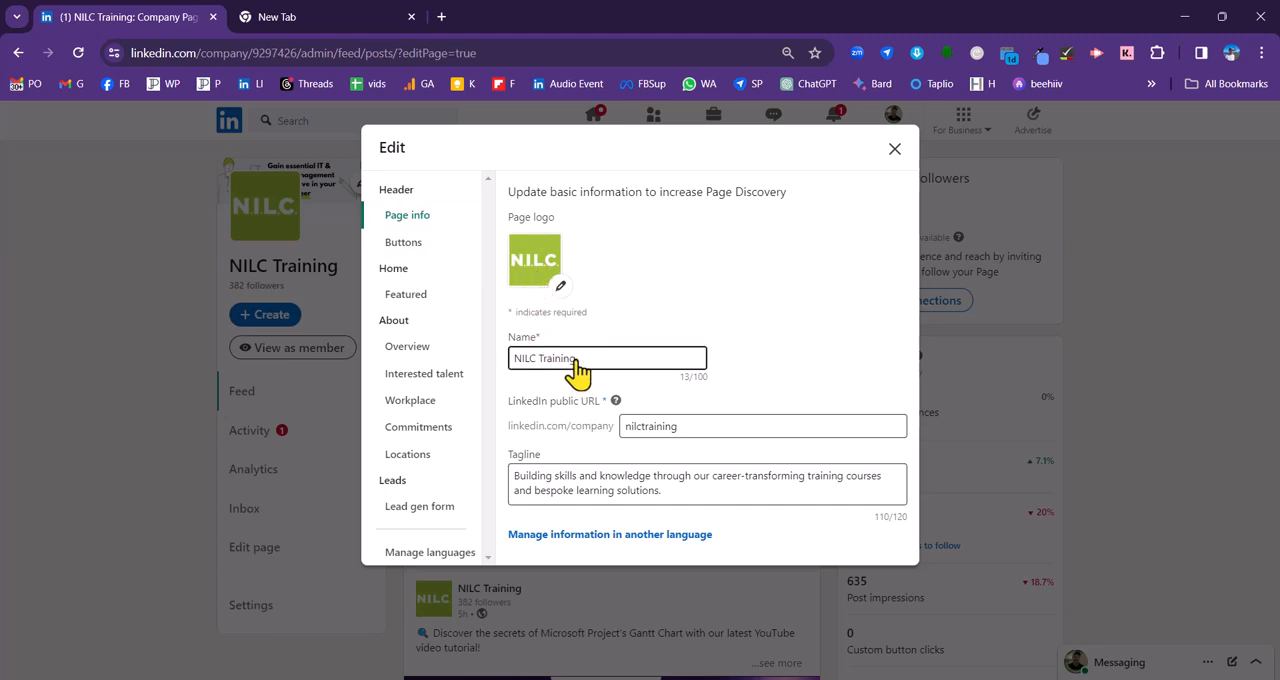
mouse_move(565, 372)
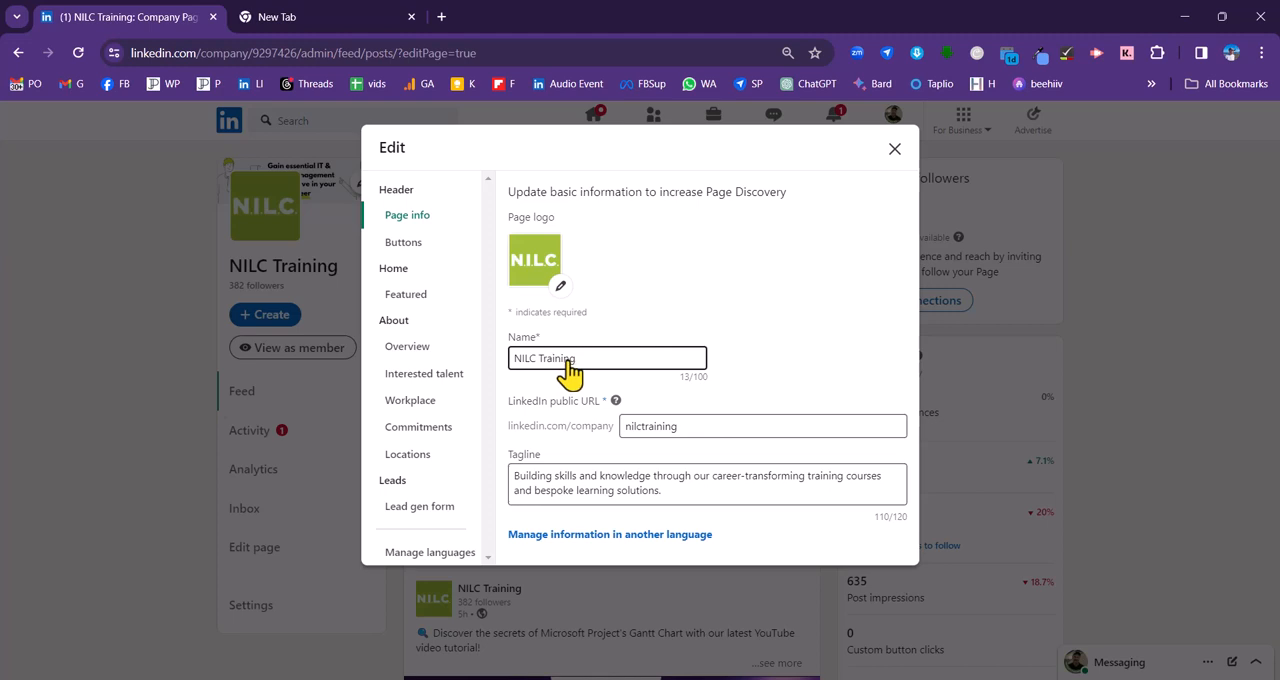
mouse_move(588, 372)
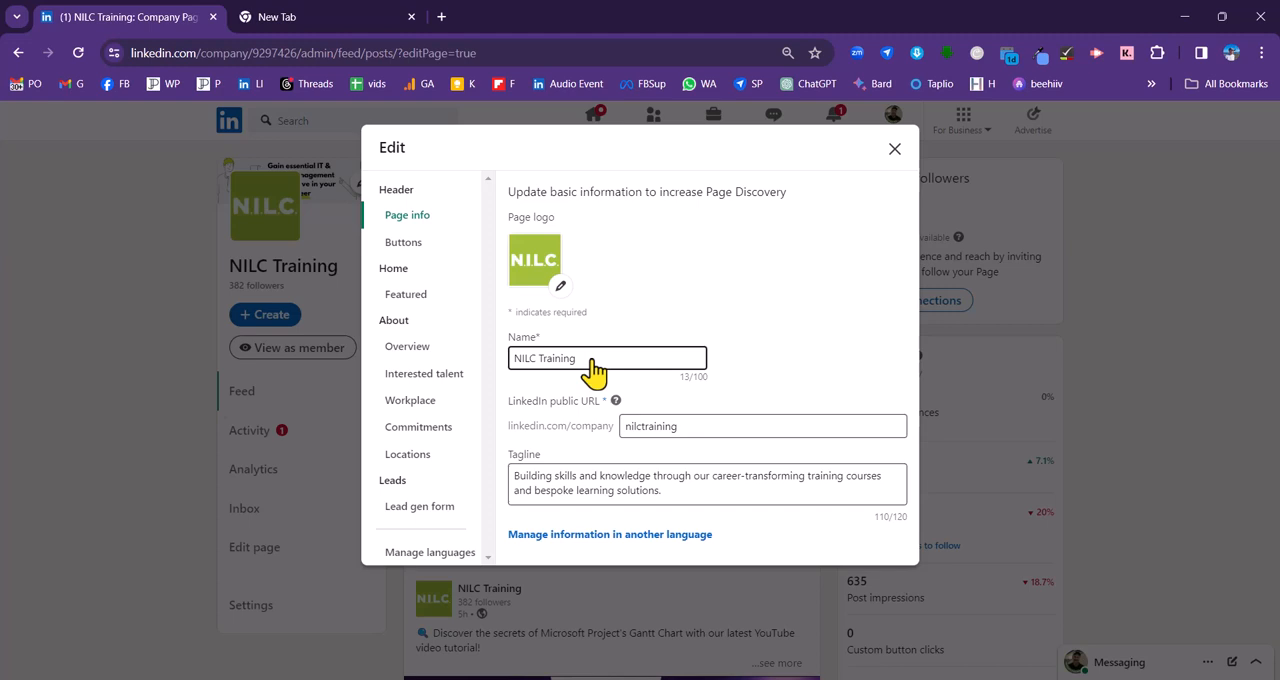
mouse_move(545, 370)
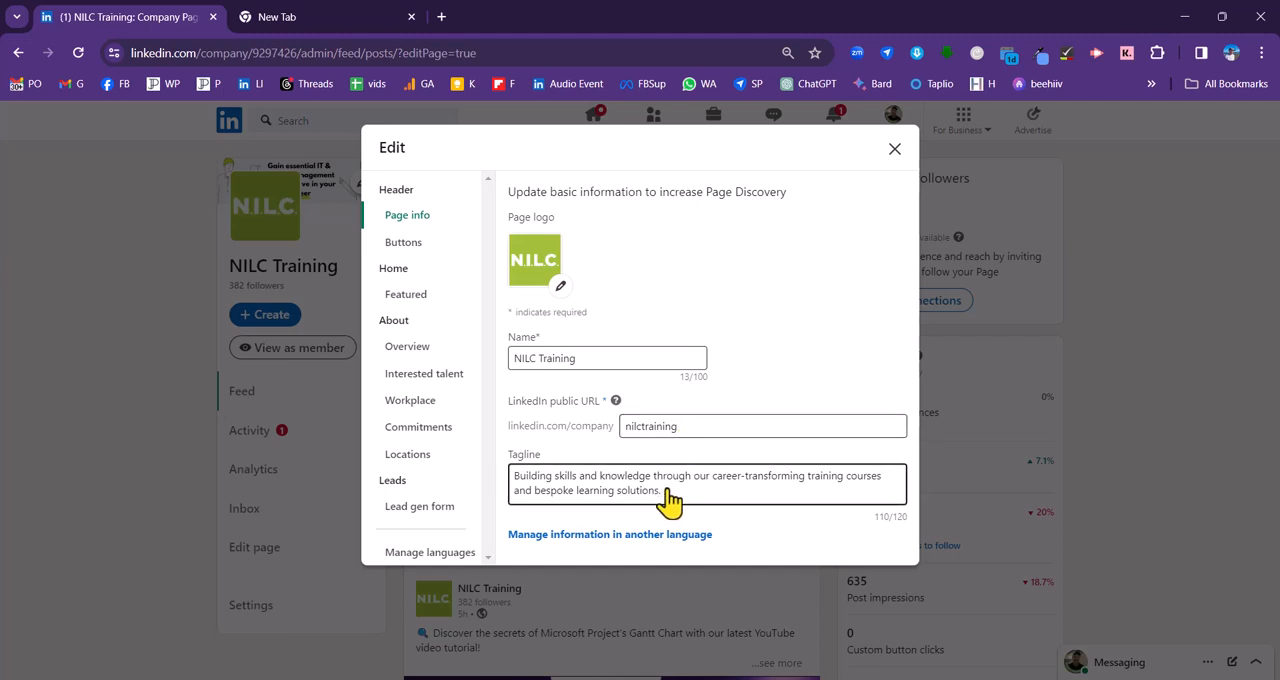
mouse_move(670, 500)
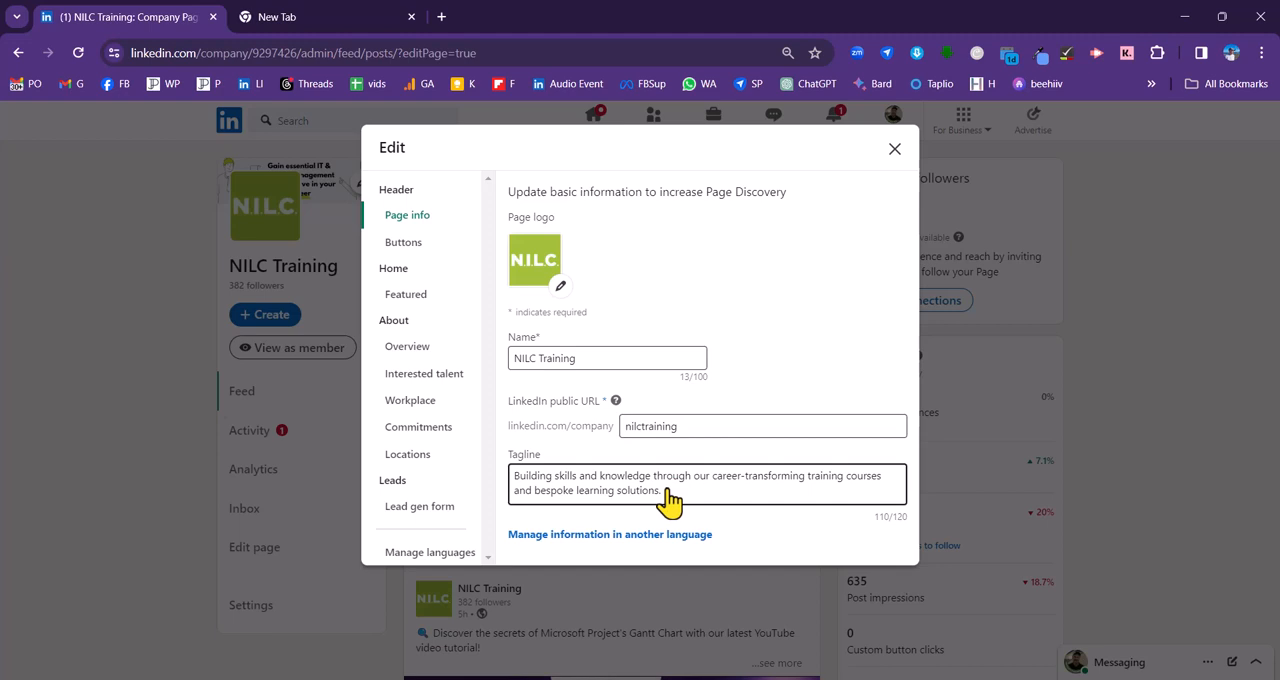
mouse_move(819, 523)
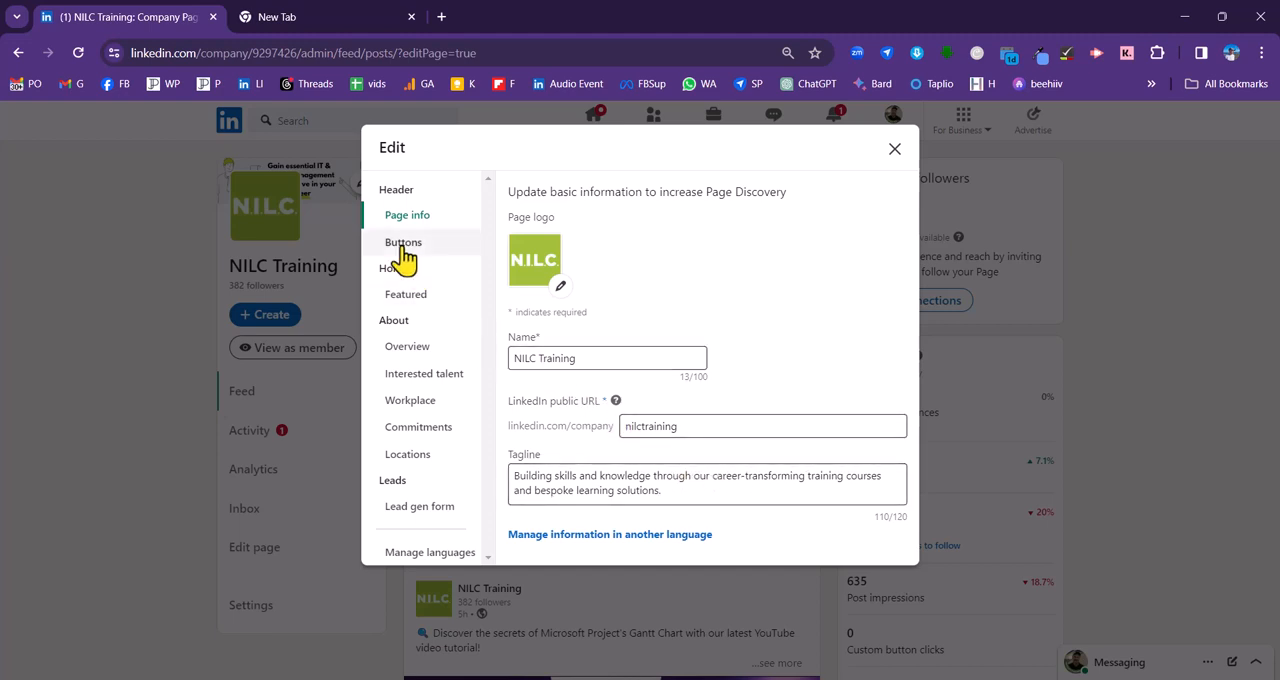
Feature the Microsoft Project Gantt Chart video tutorial post through Manage featured
click(403, 242)
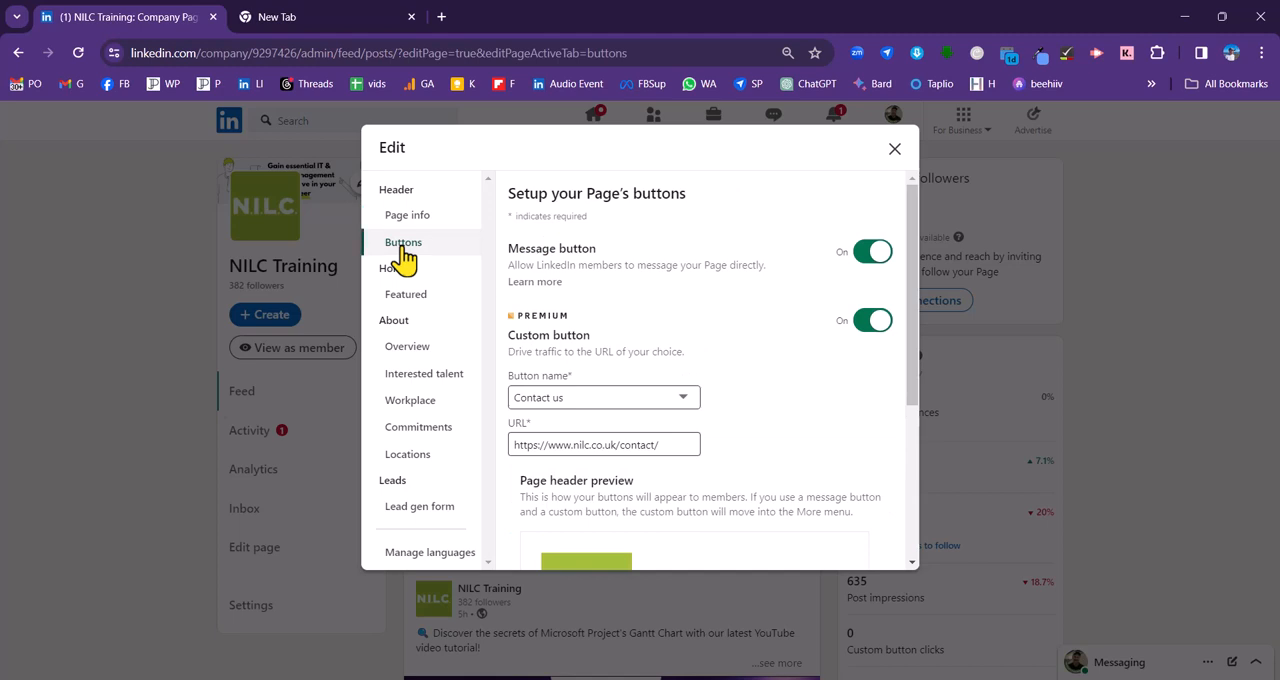
mouse_move(410, 275)
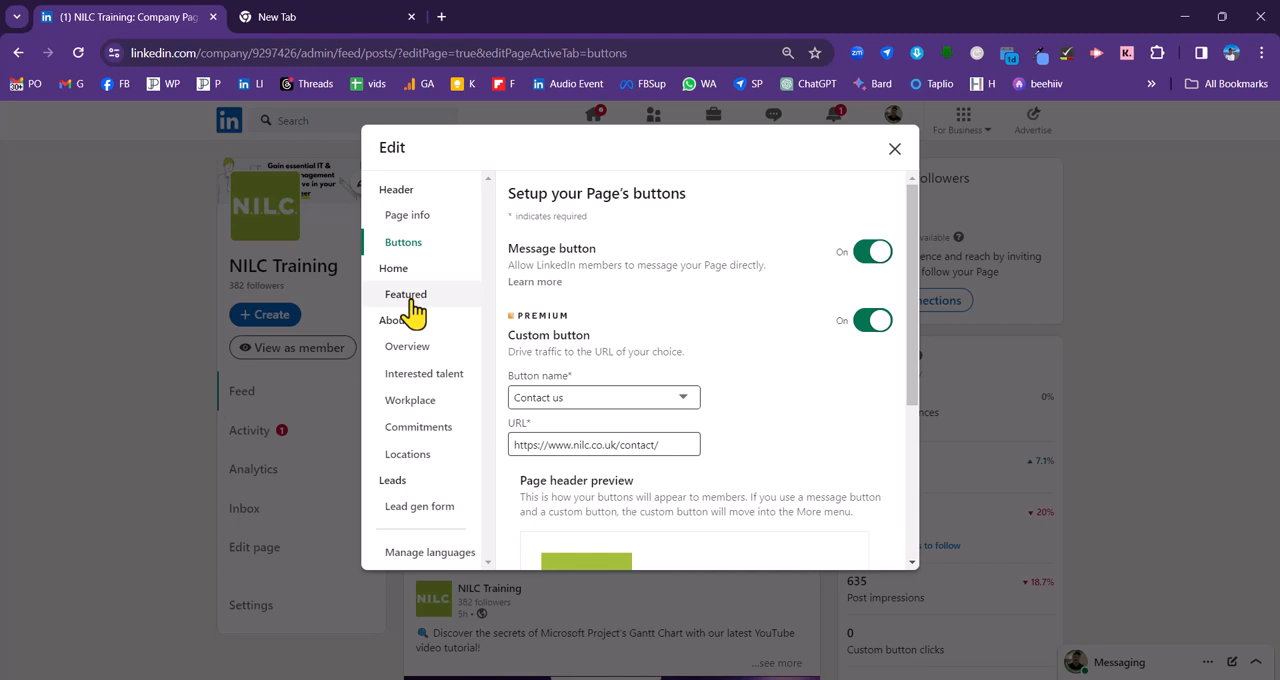
click(405, 294)
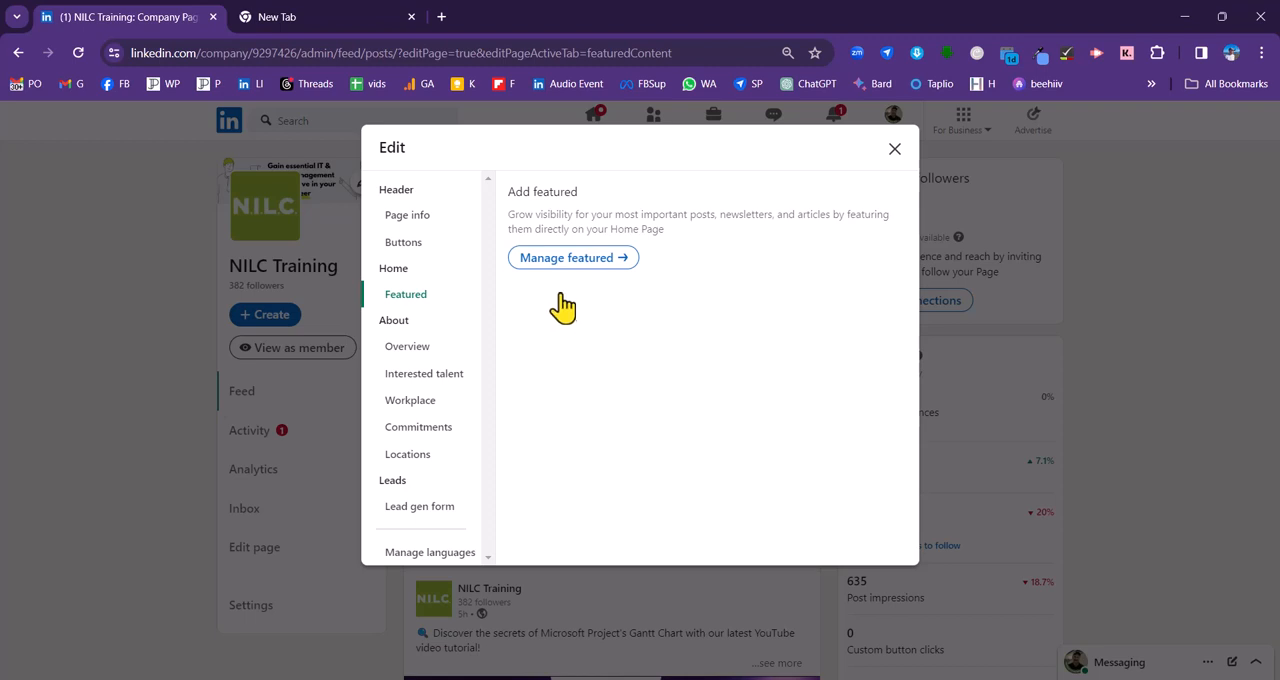
click(573, 258)
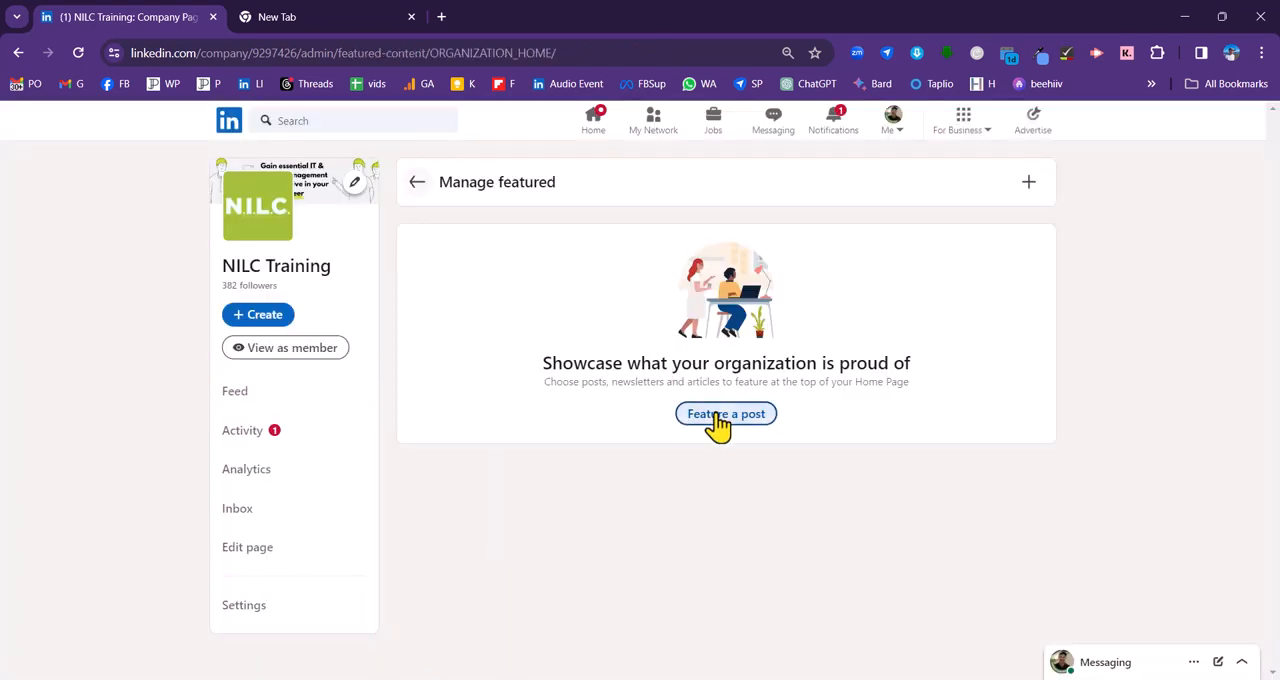
click(725, 413)
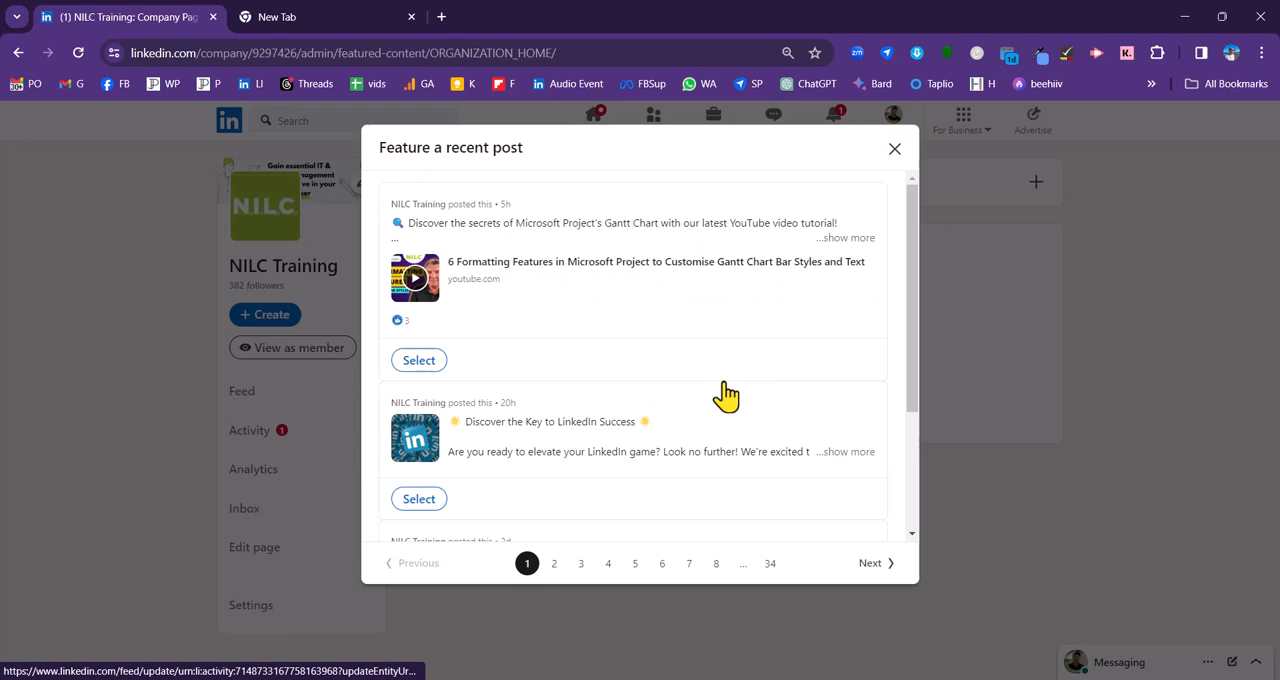
scroll(down, 3)
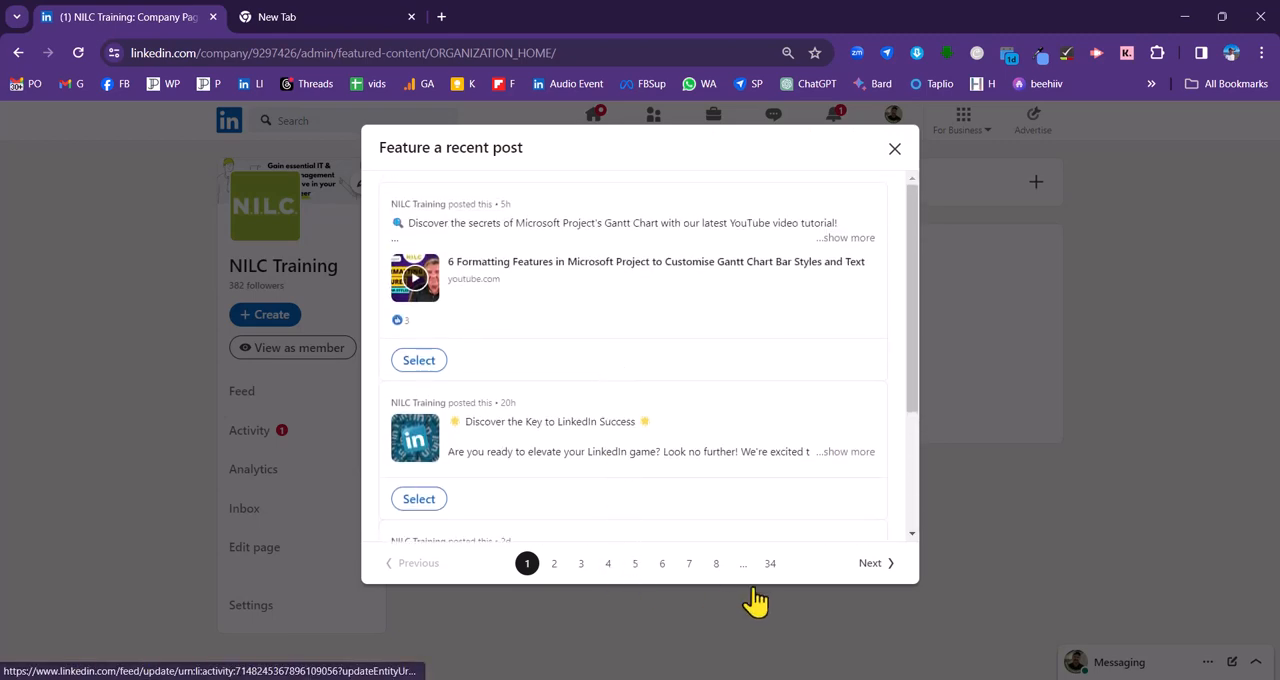
mouse_move(573, 371)
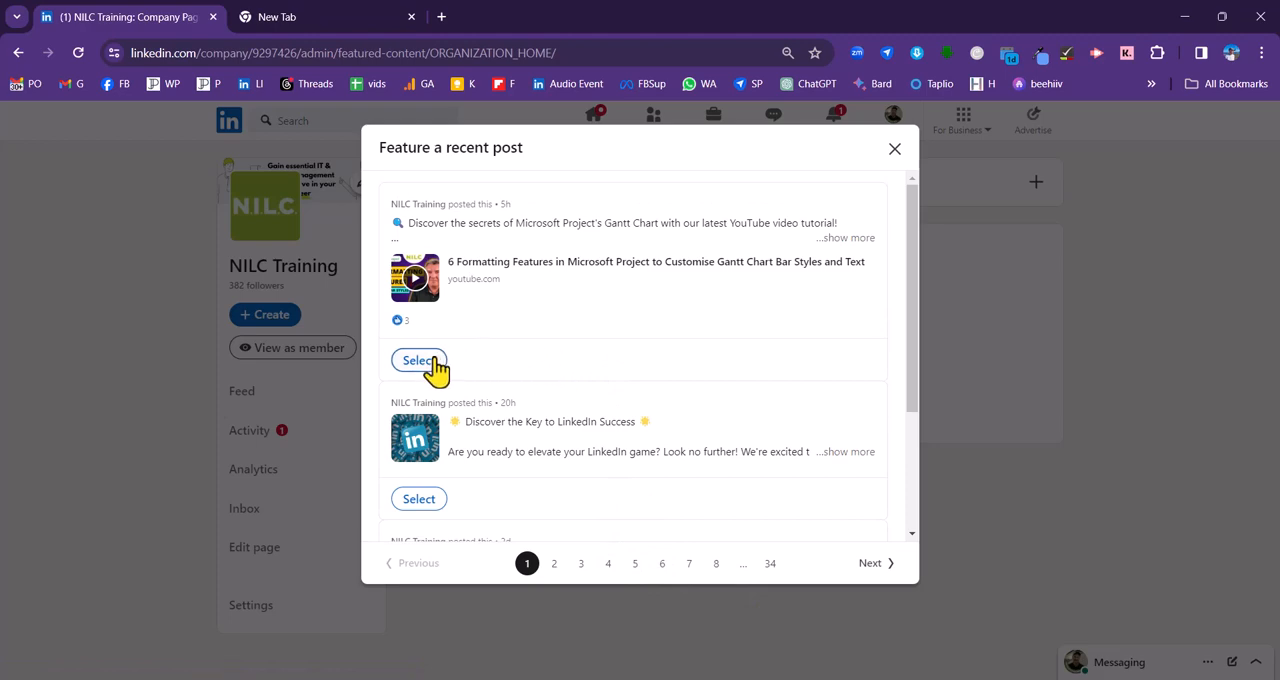
click(418, 360)
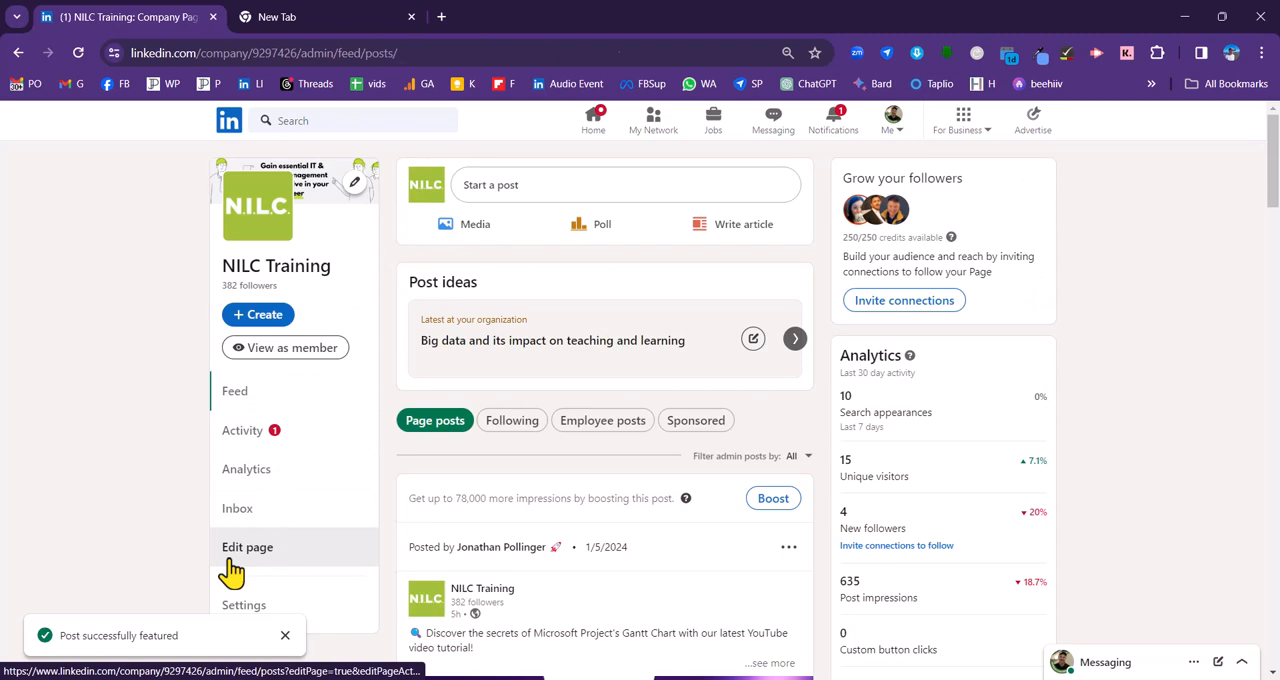
click(247, 547)
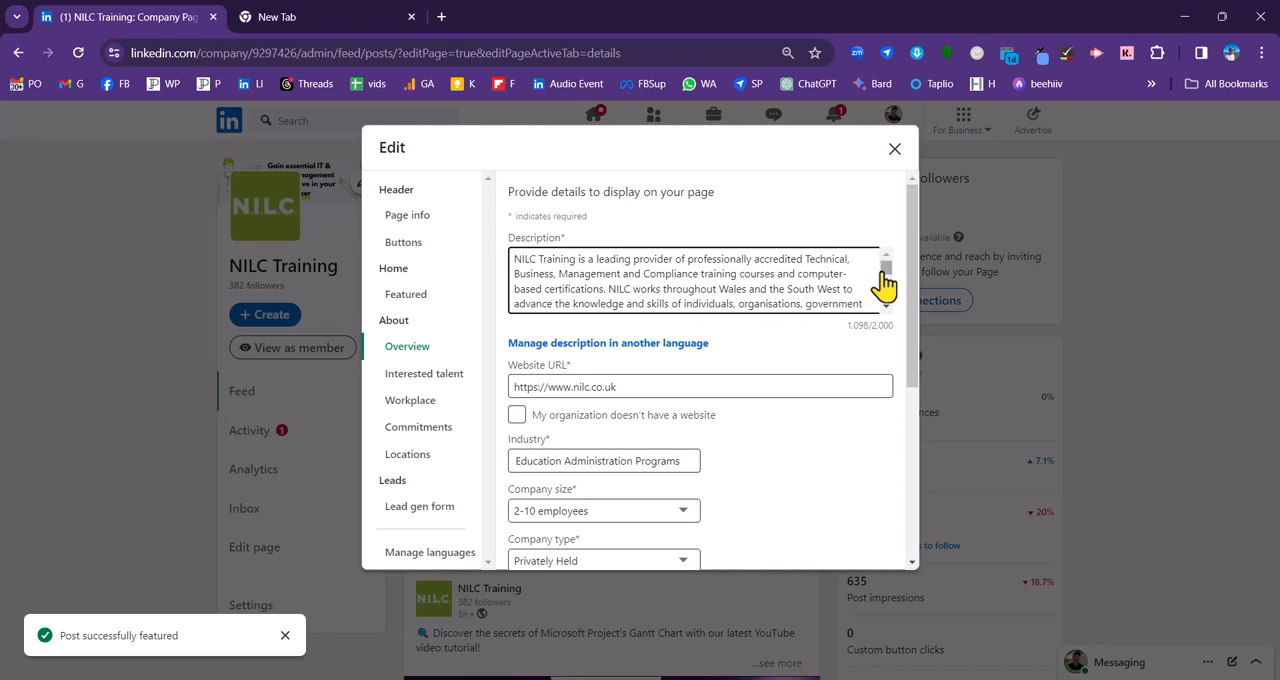
scroll(down, 3)
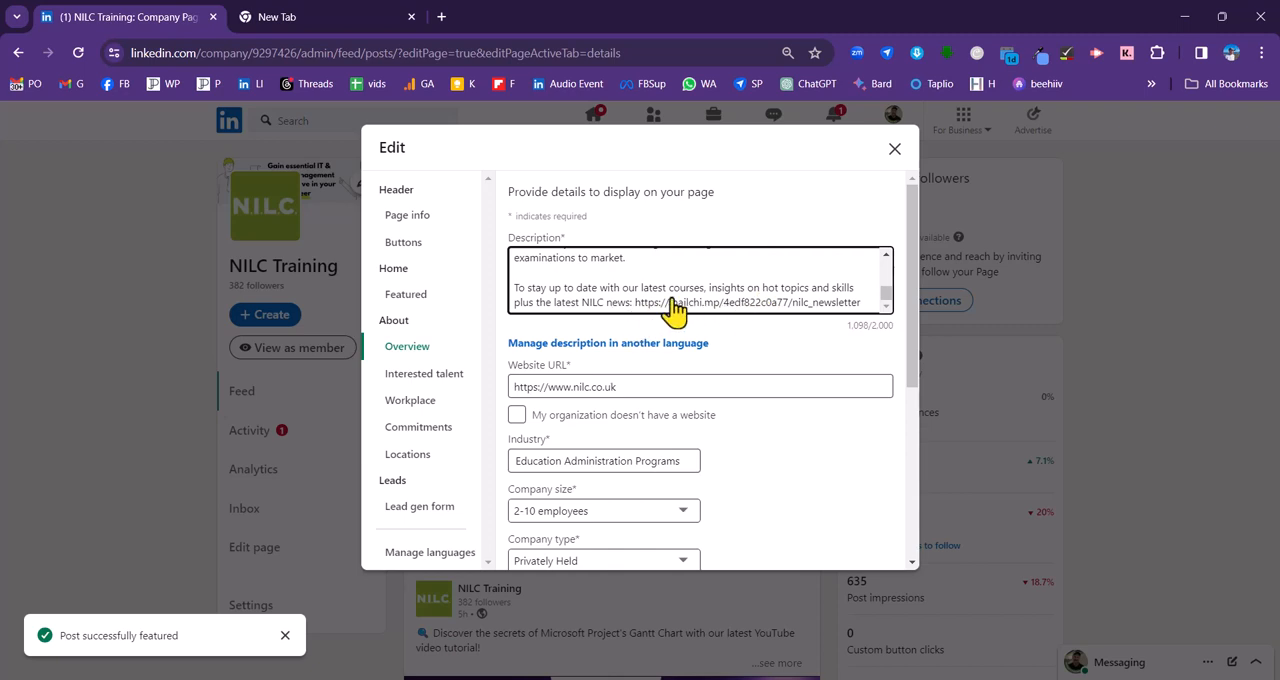
mouse_move(710, 310)
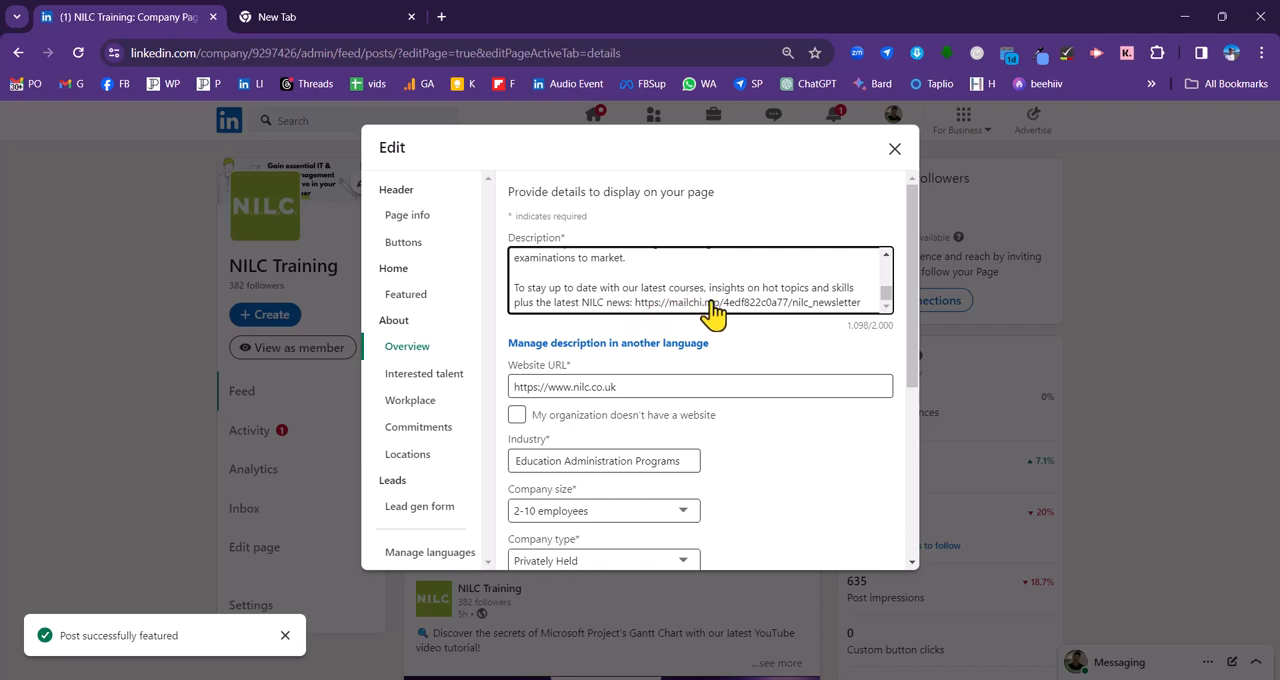
mouse_move(725, 320)
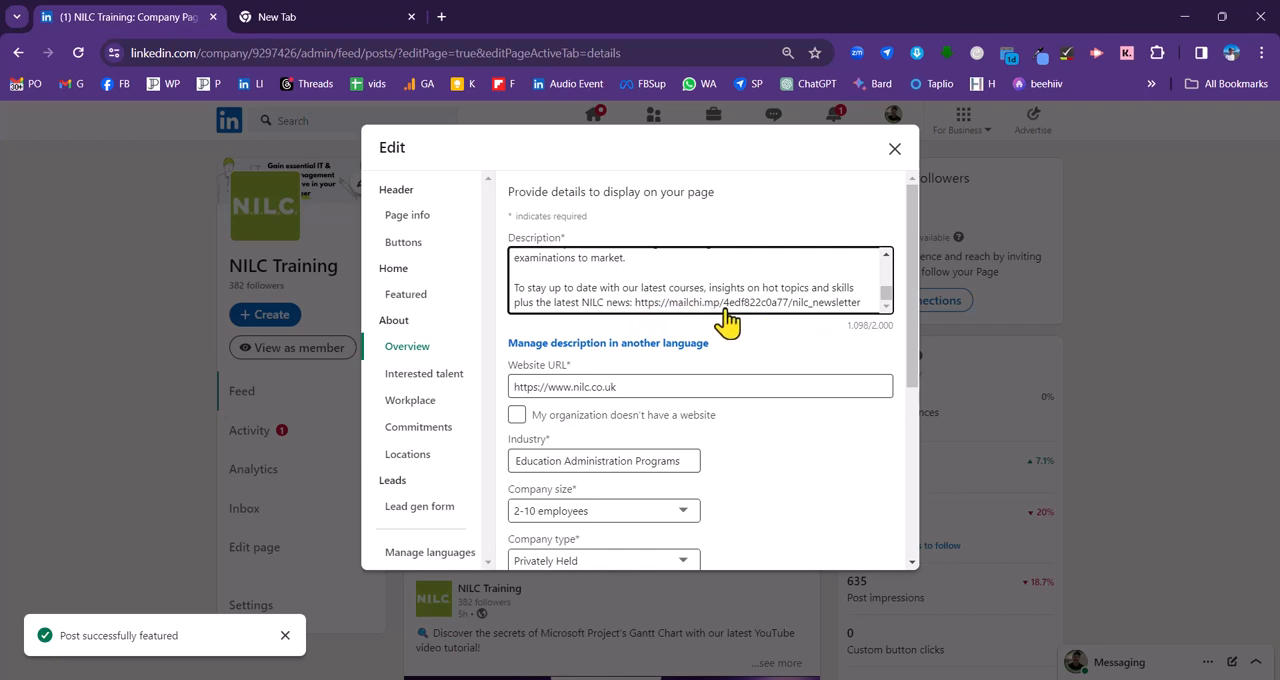
click(600, 387)
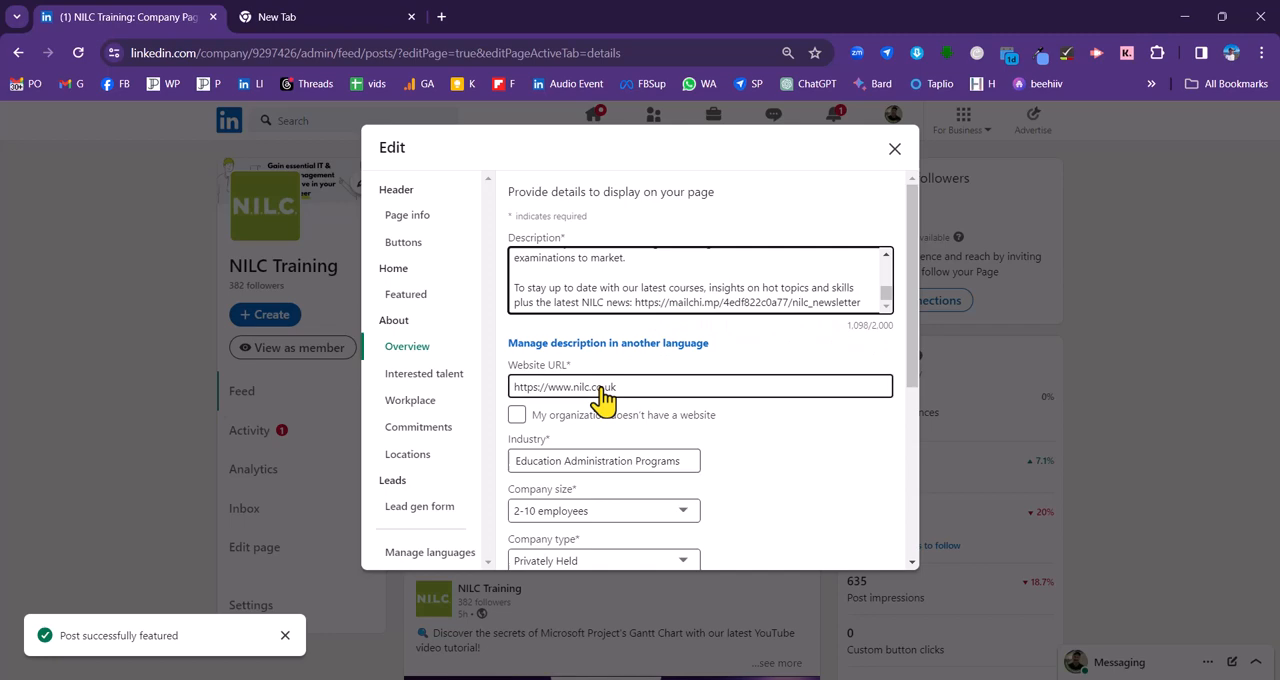
mouse_move(600, 395)
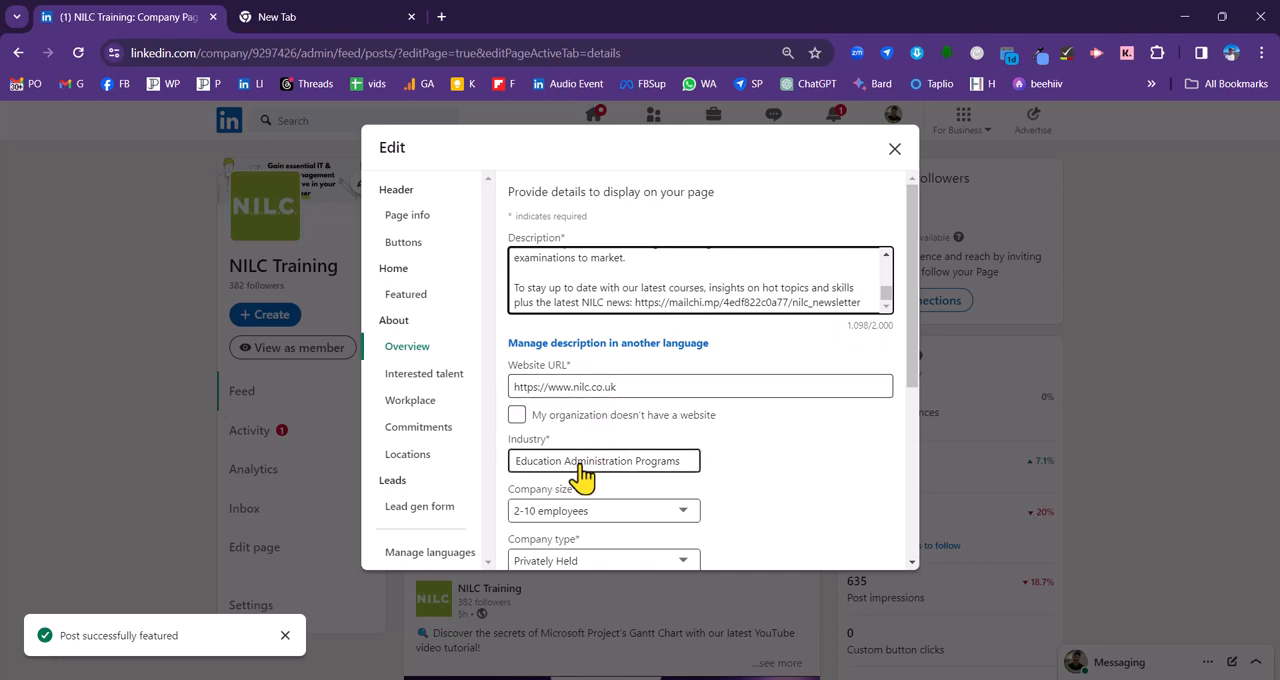
scroll(down, 3)
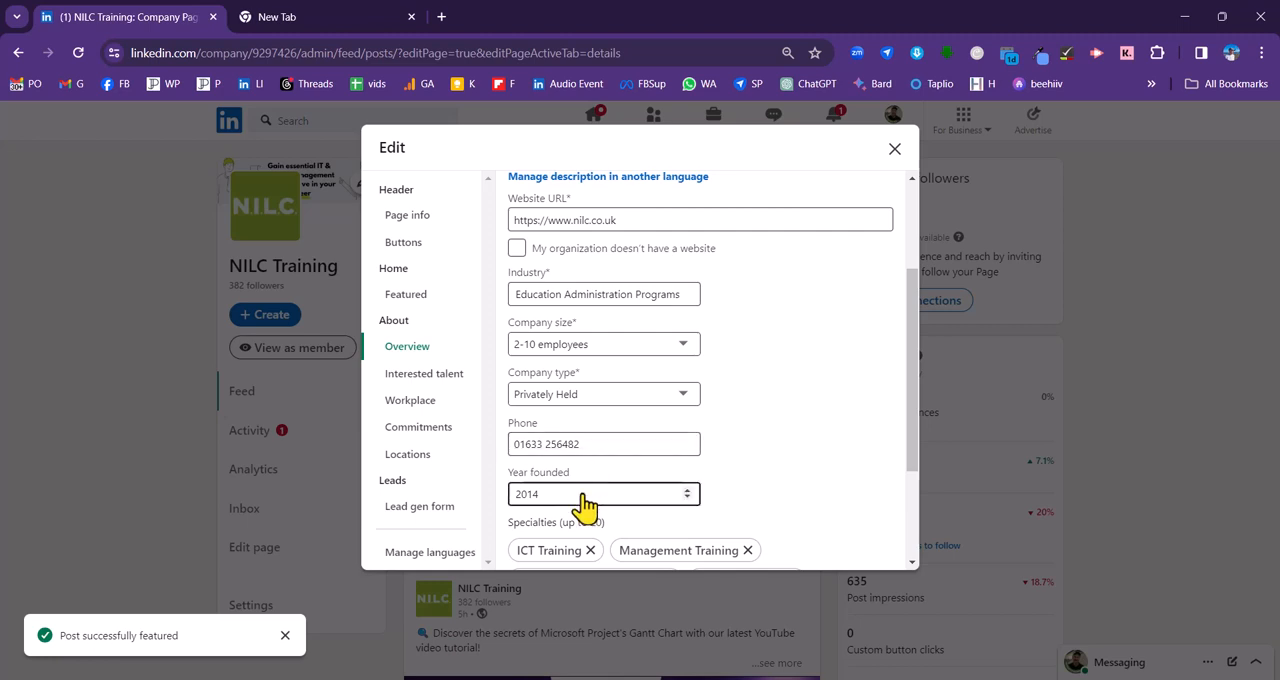
scroll(down, 3)
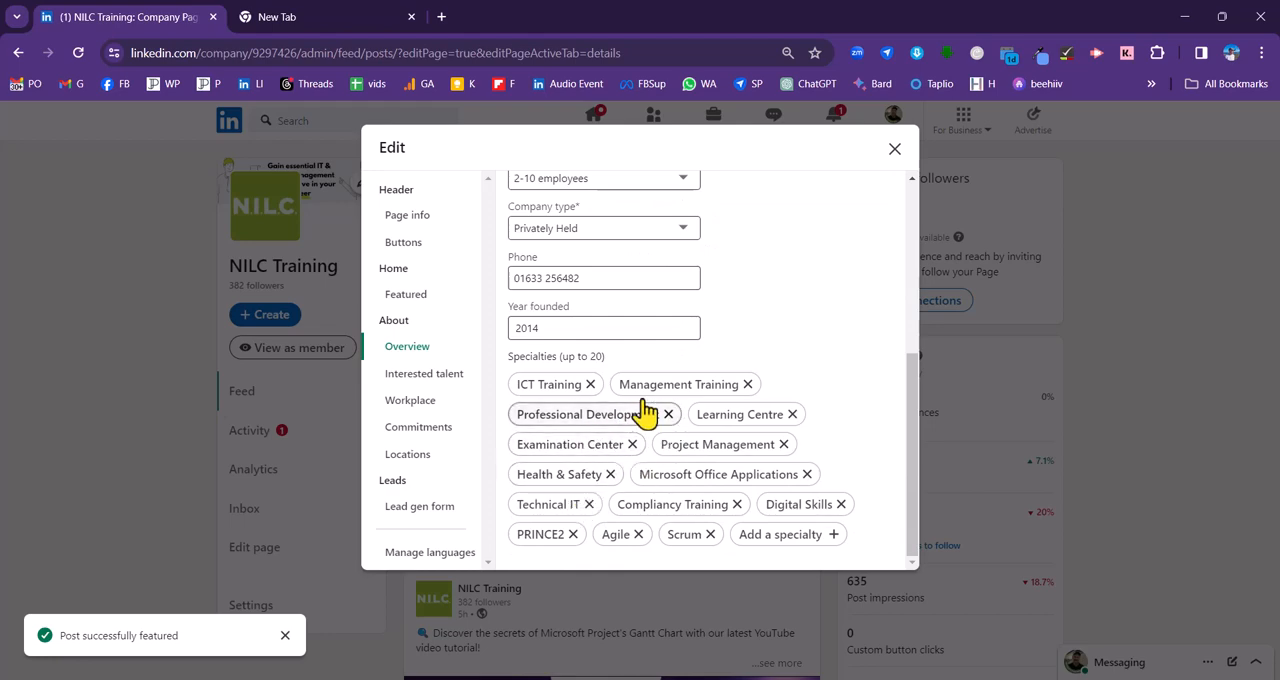
mouse_move(585, 435)
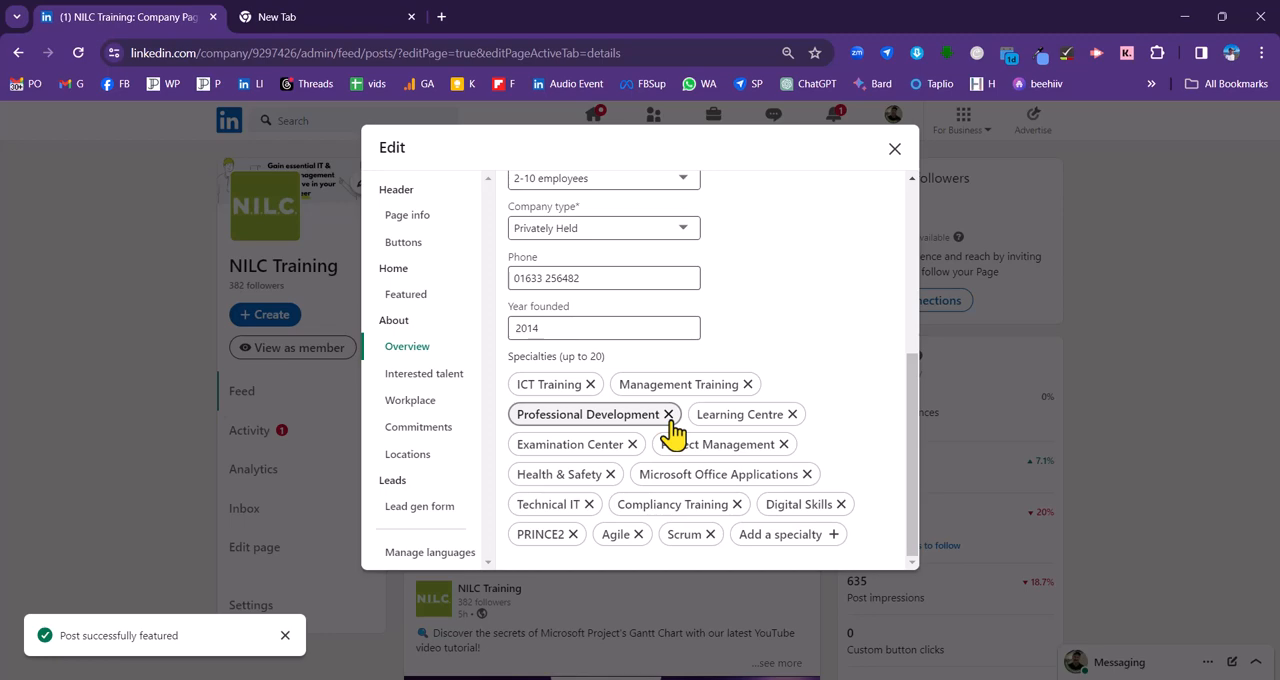
mouse_move(651, 428)
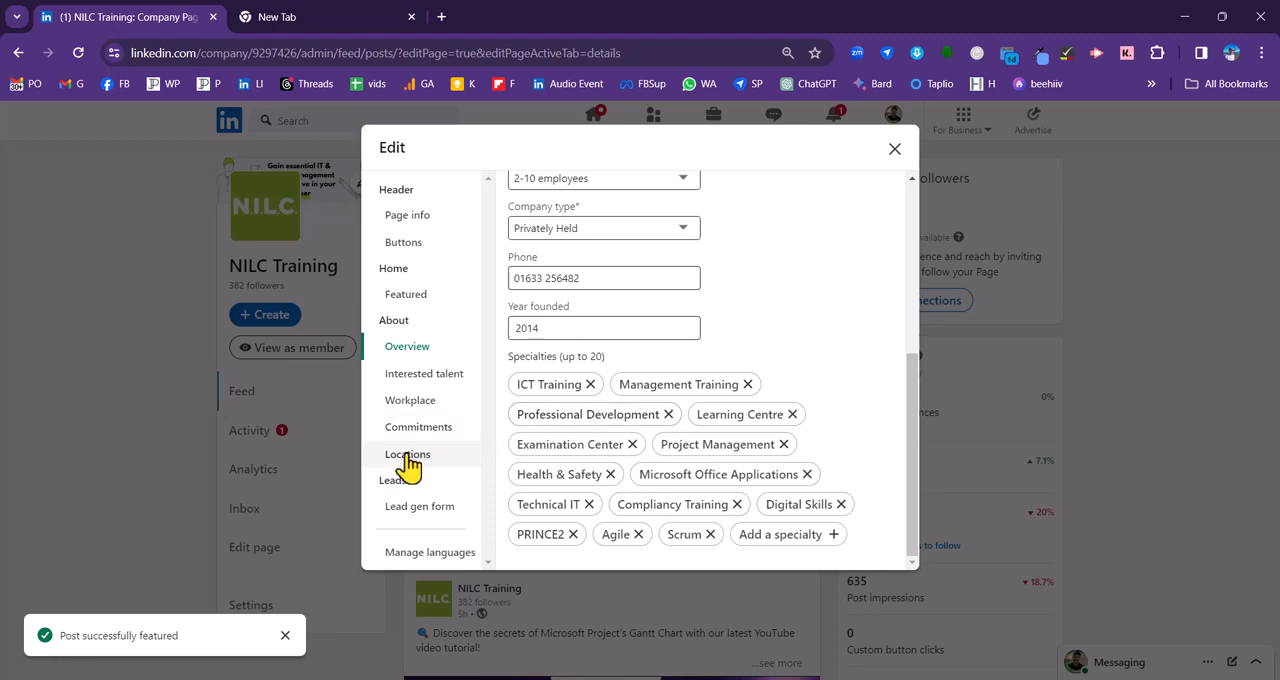
Review the page's listed locations, then bring up the Lead gen form settings
click(407, 454)
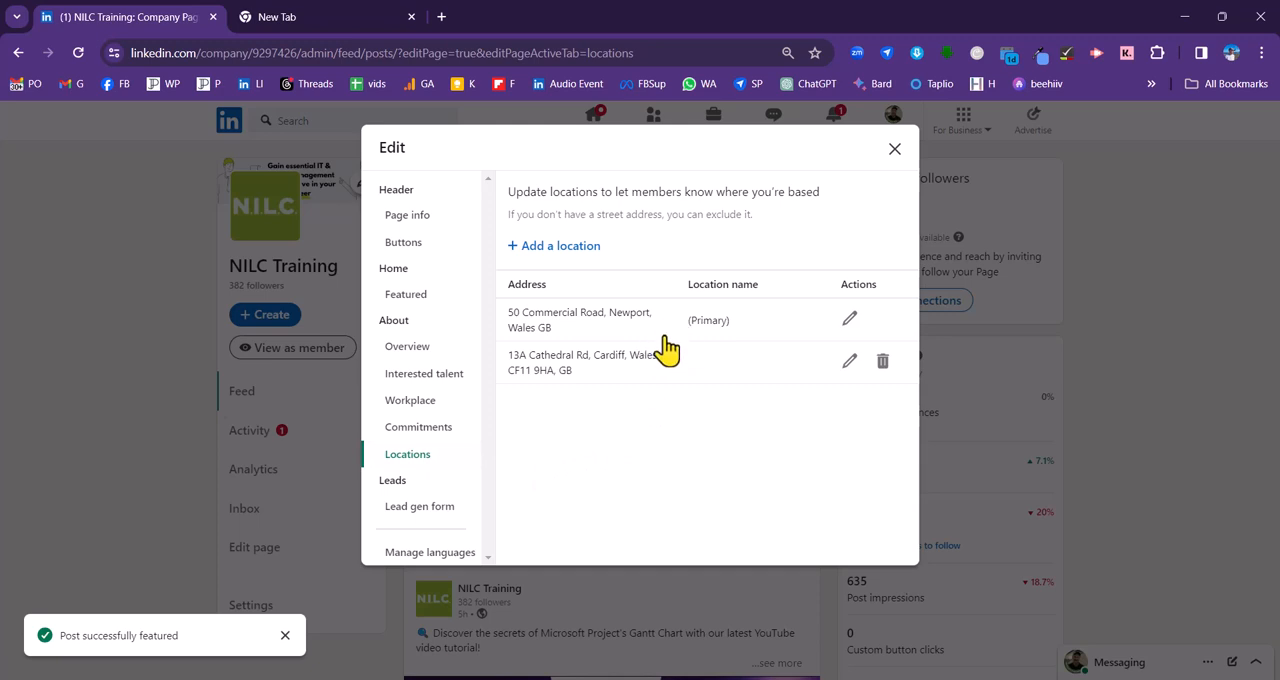
mouse_move(665, 345)
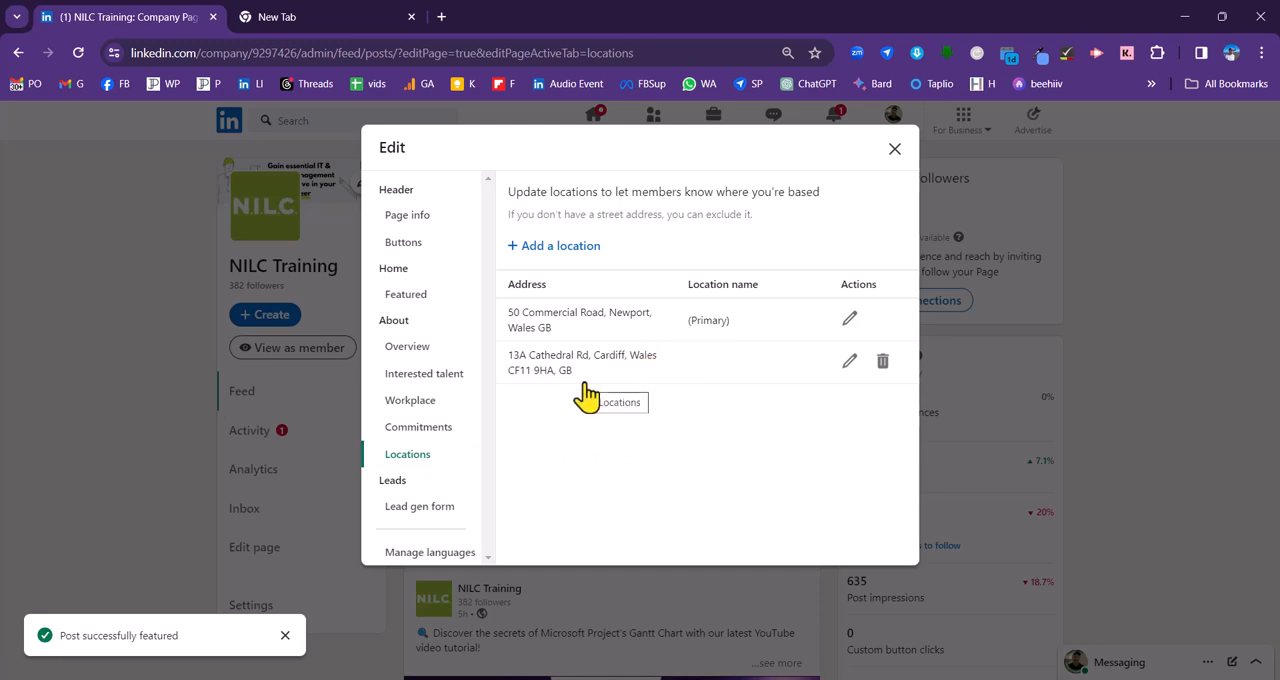
mouse_move(430, 515)
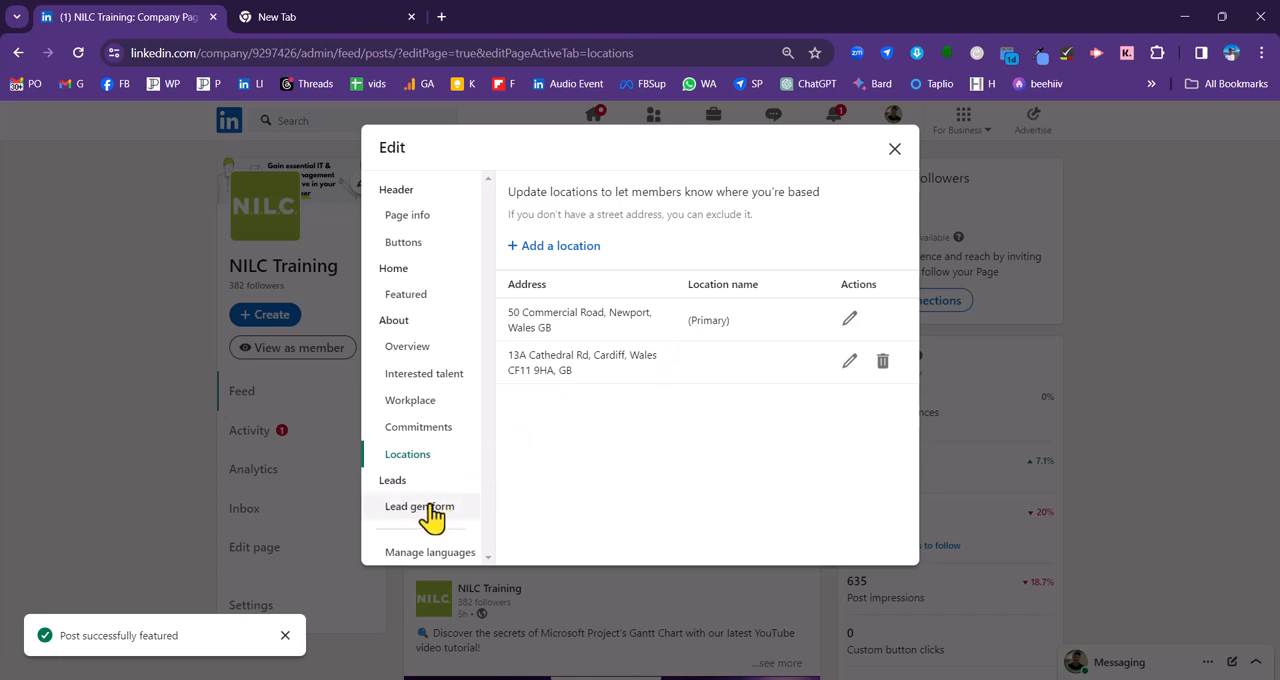
click(419, 506)
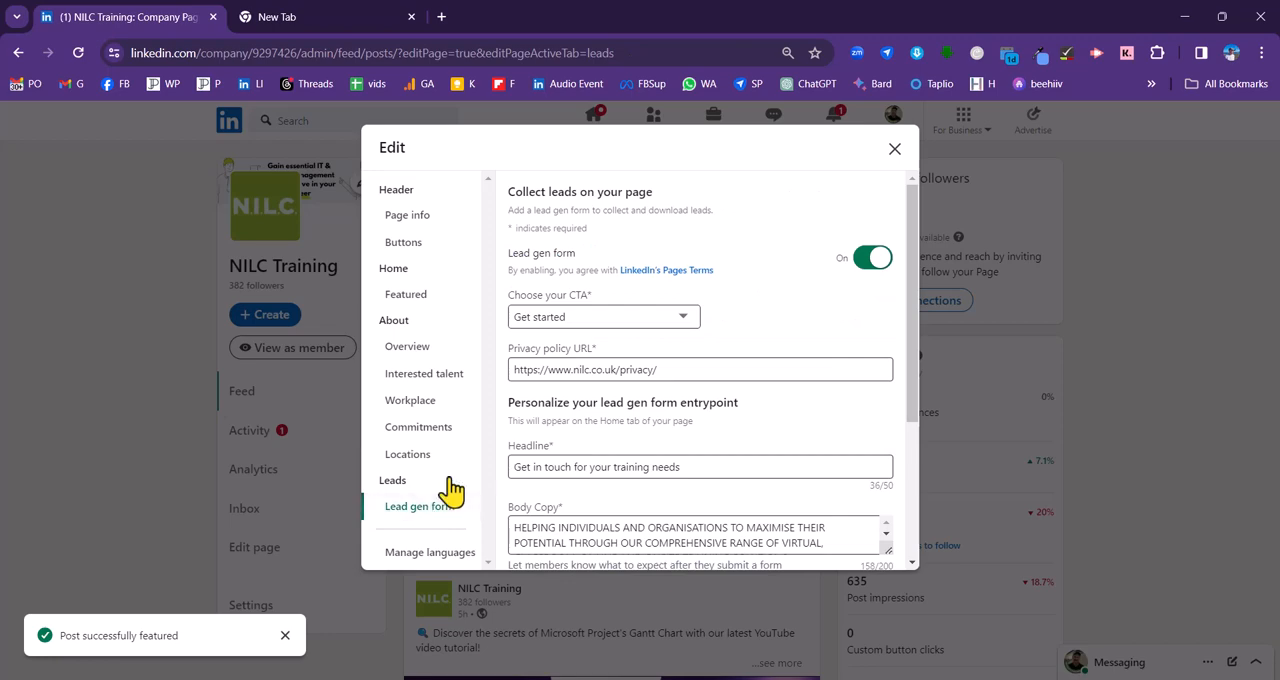
mouse_move(893, 149)
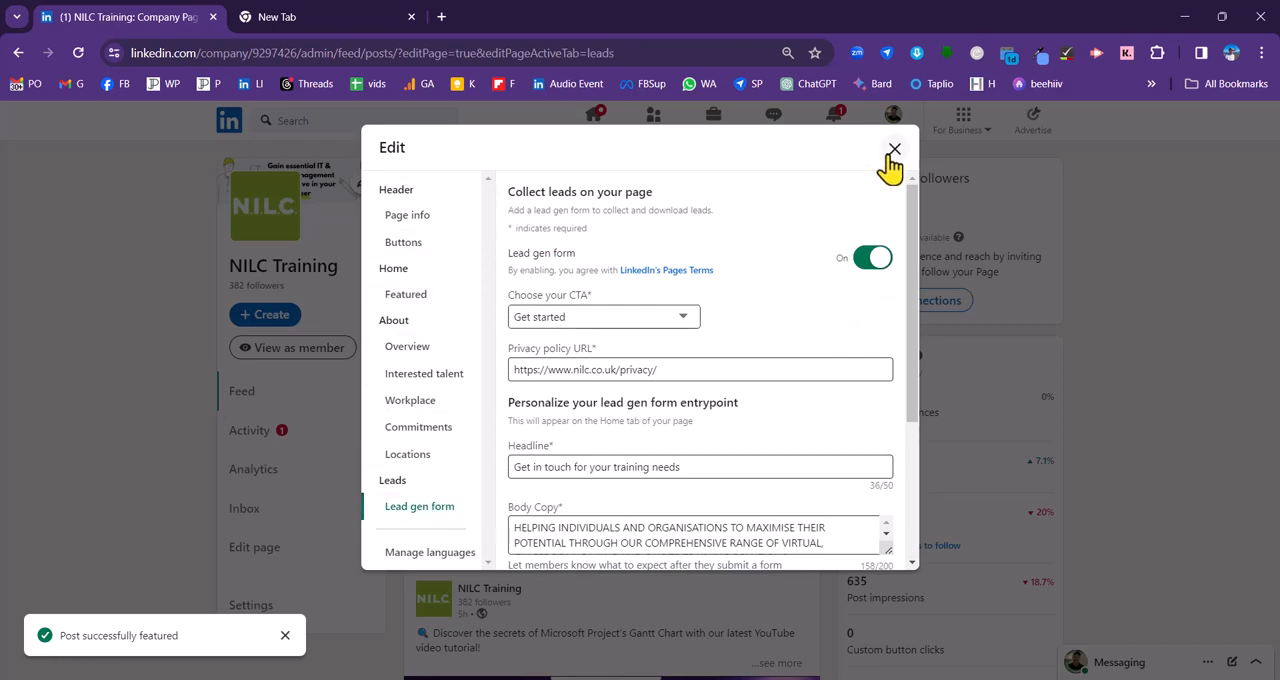
mouse_move(893, 160)
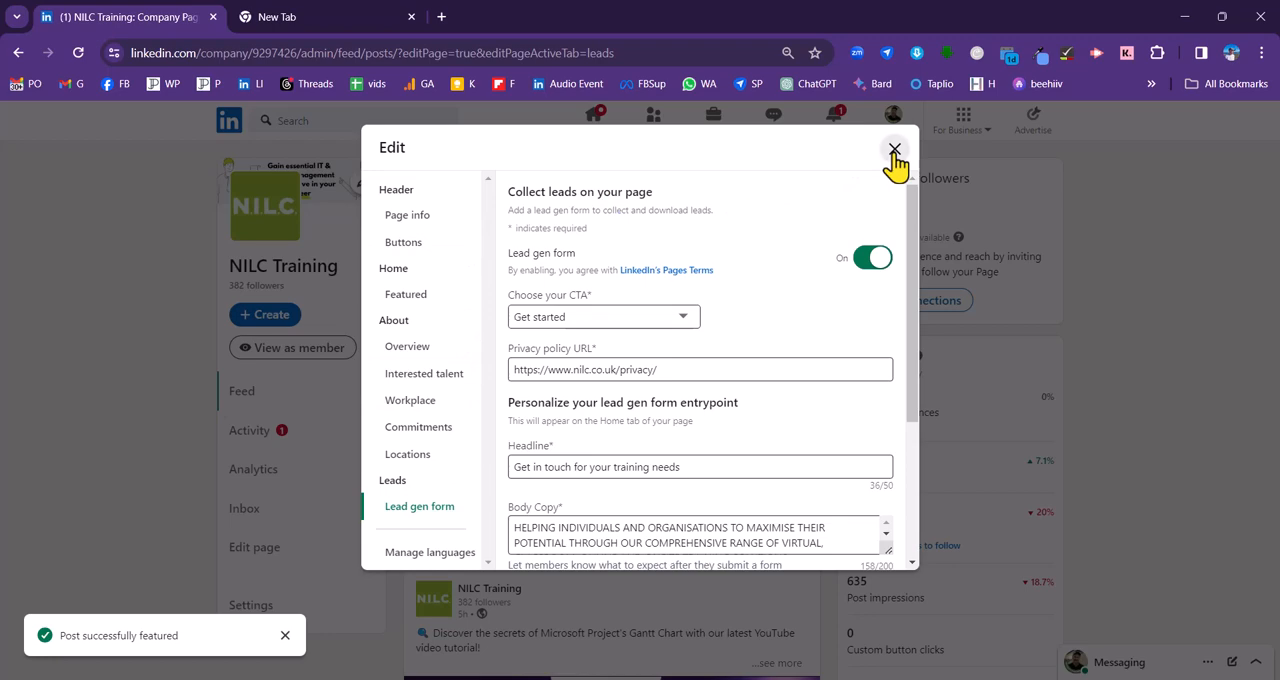
click(894, 149)
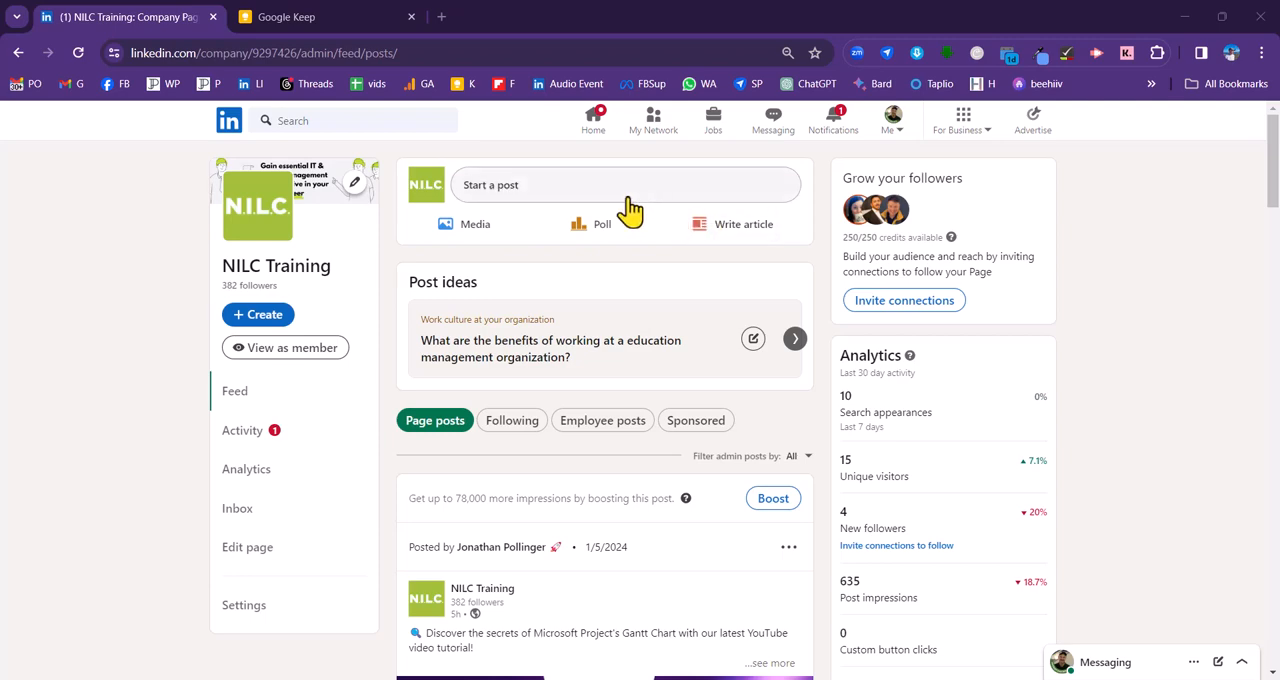
mouse_move(624, 190)
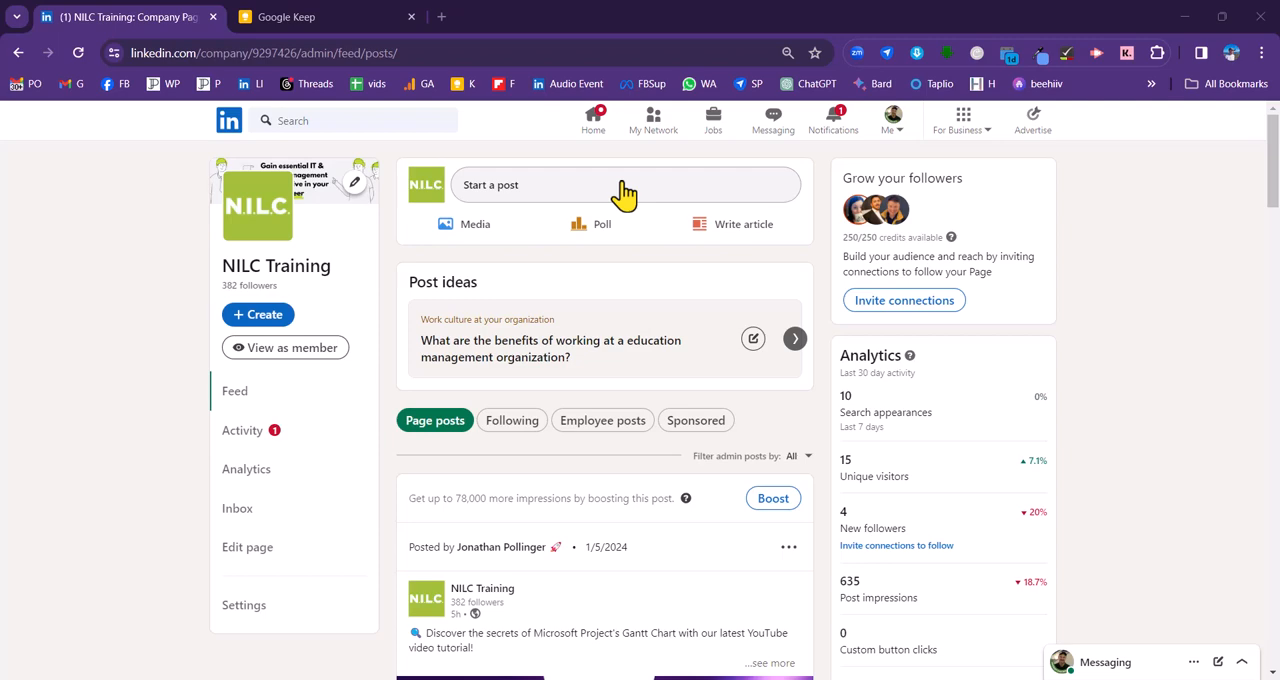
mouse_move(520, 197)
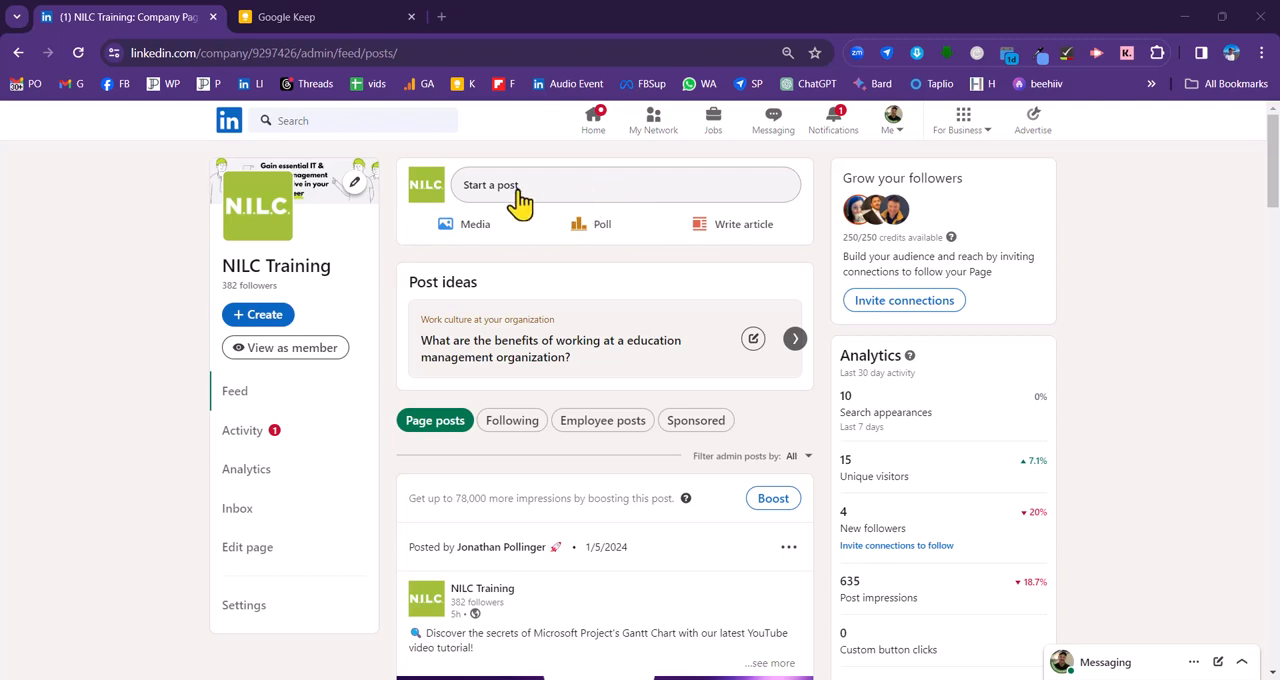
click(520, 184)
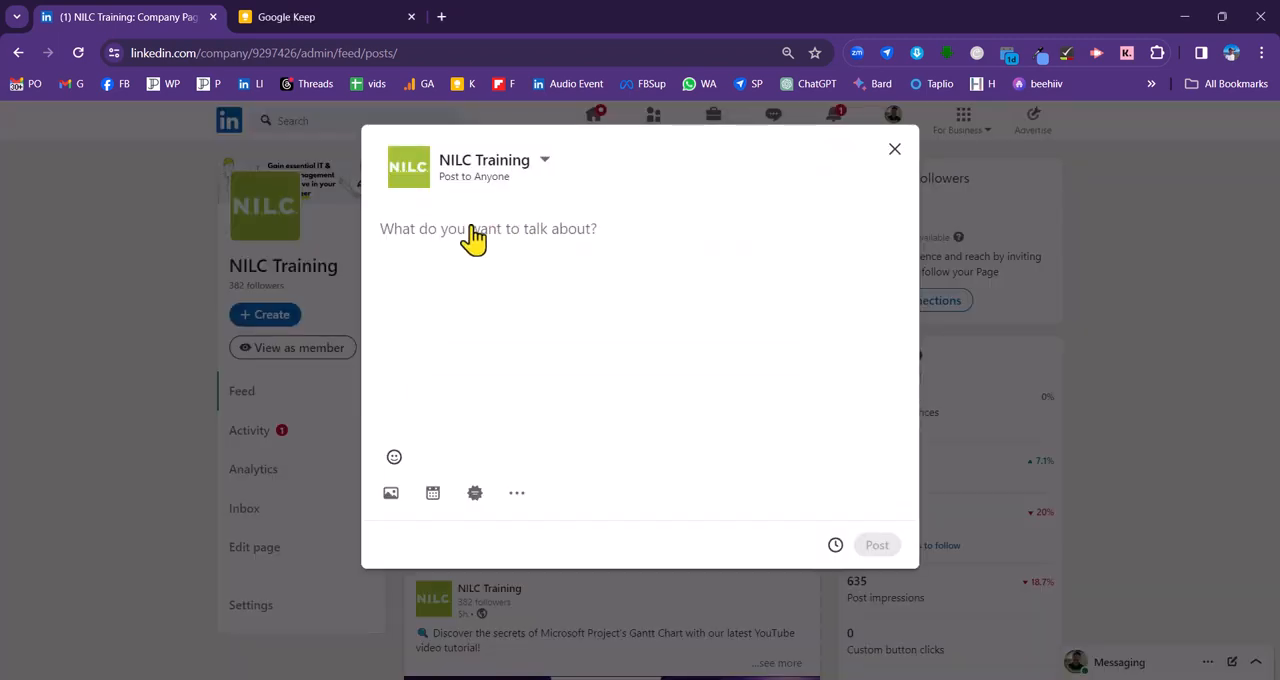
mouse_move(653, 252)
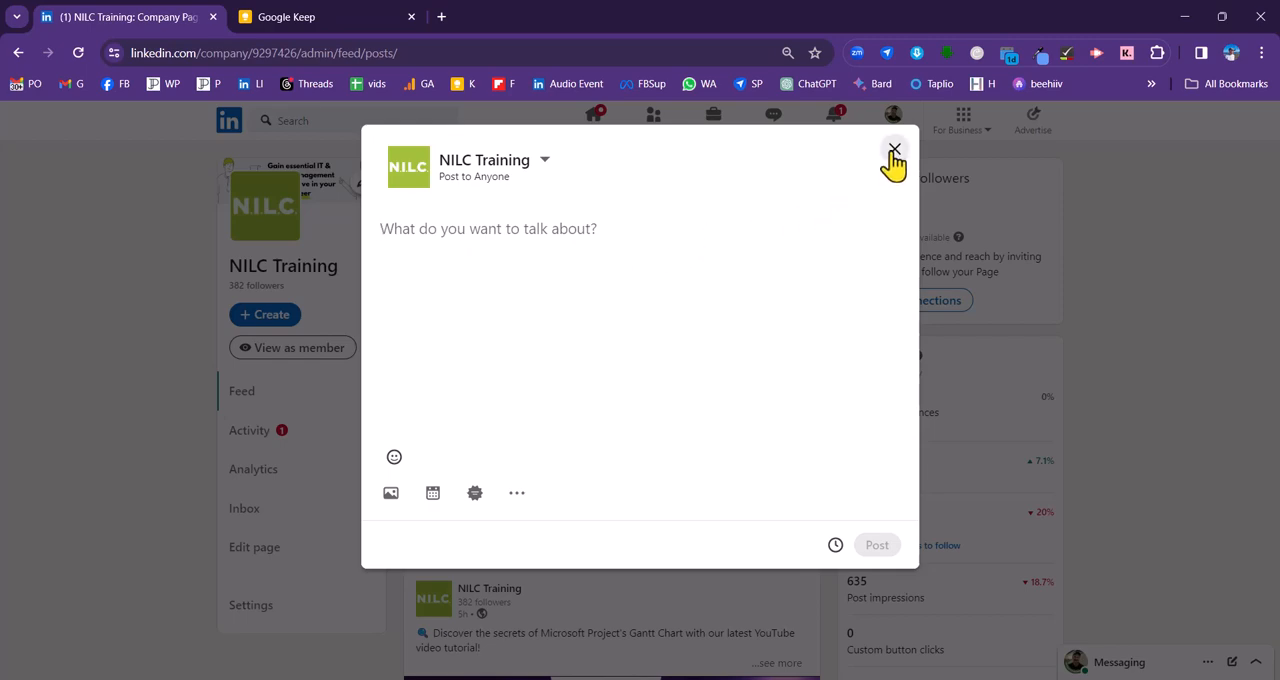
click(894, 149)
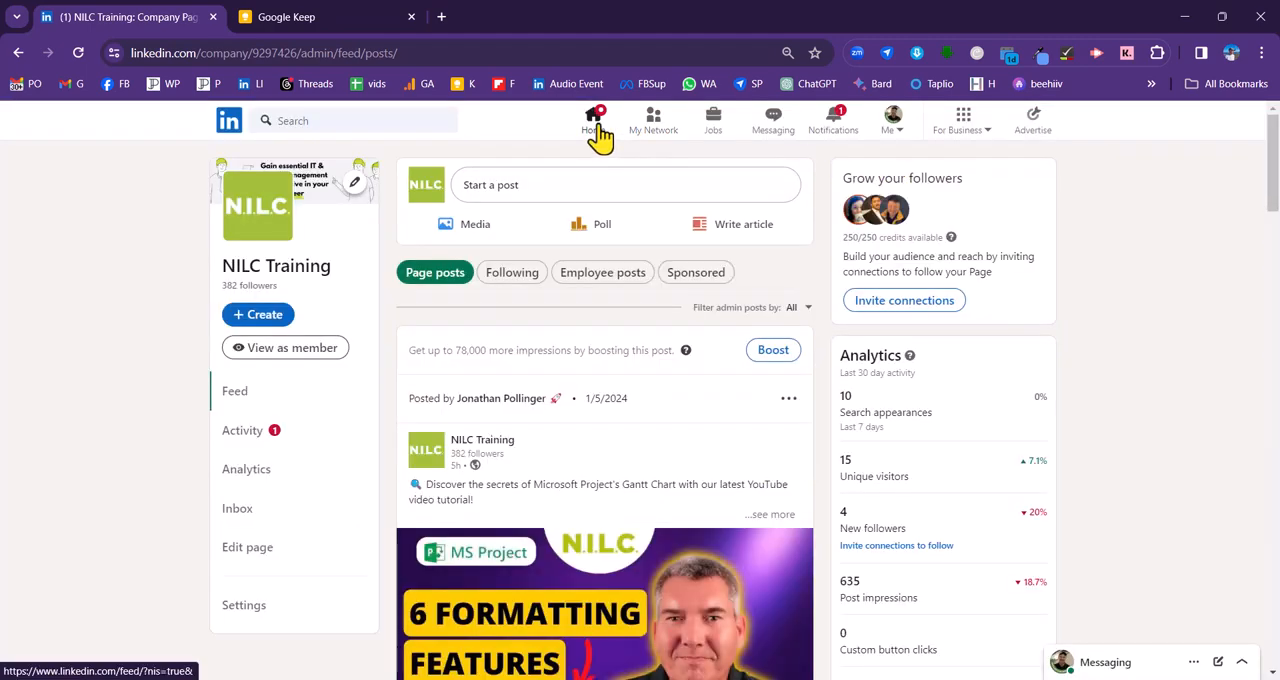
Start a post from the home feed, posting as NILC Training to Anyone
click(593, 120)
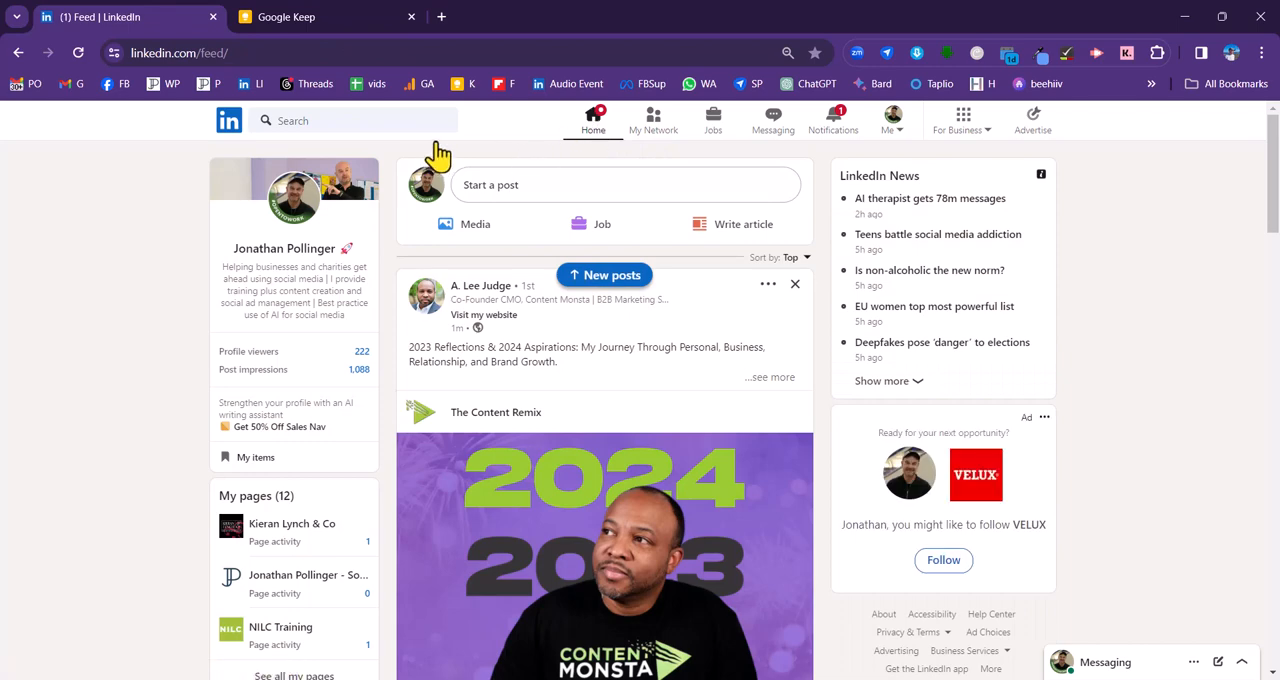
mouse_move(395, 110)
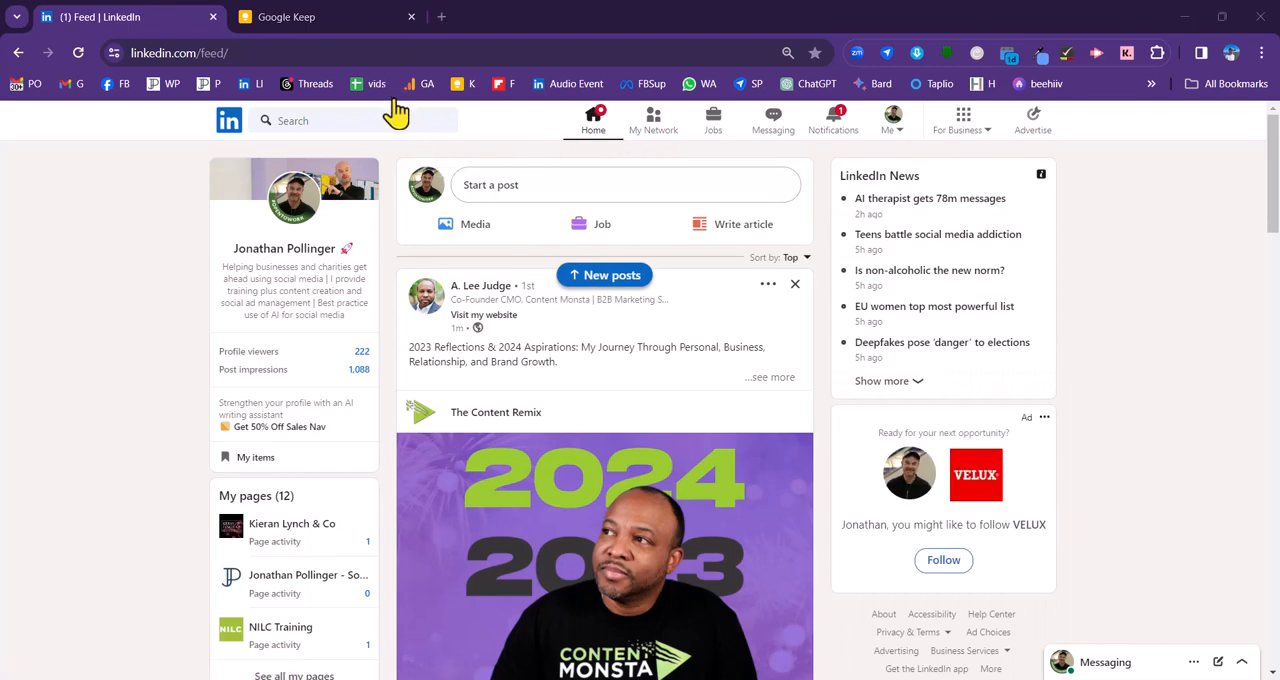
mouse_move(427, 190)
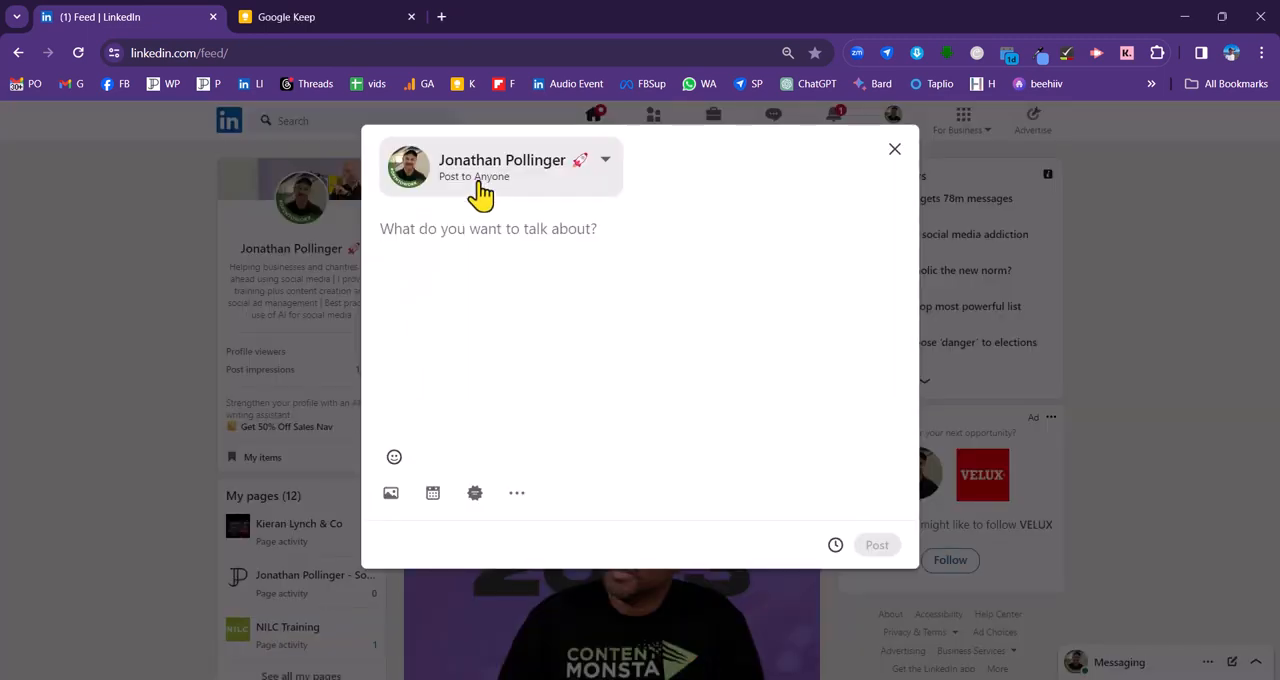
click(473, 176)
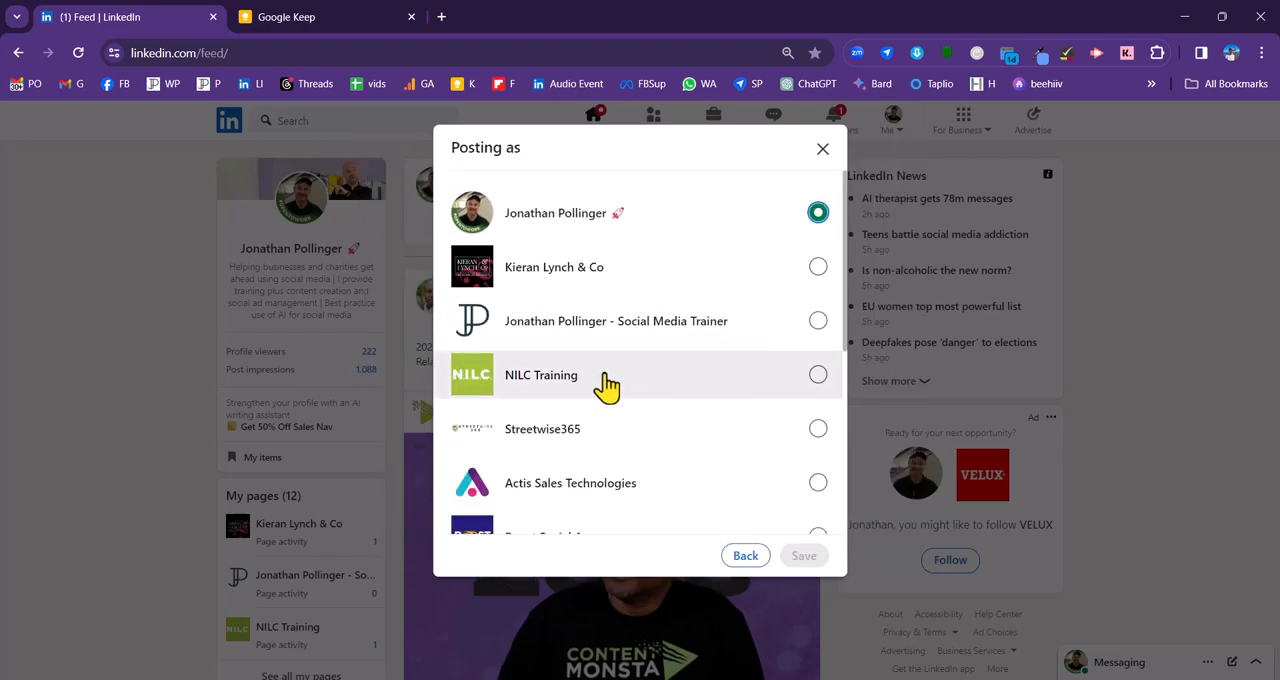
mouse_move(608, 384)
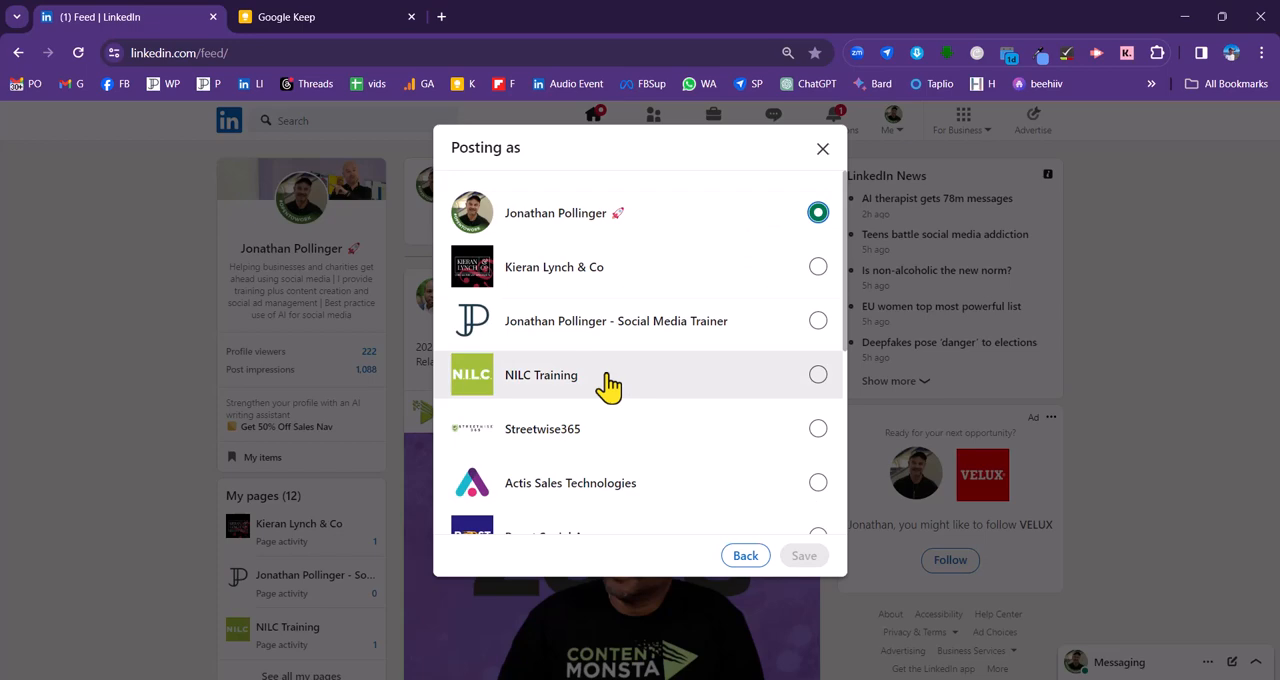
click(818, 374)
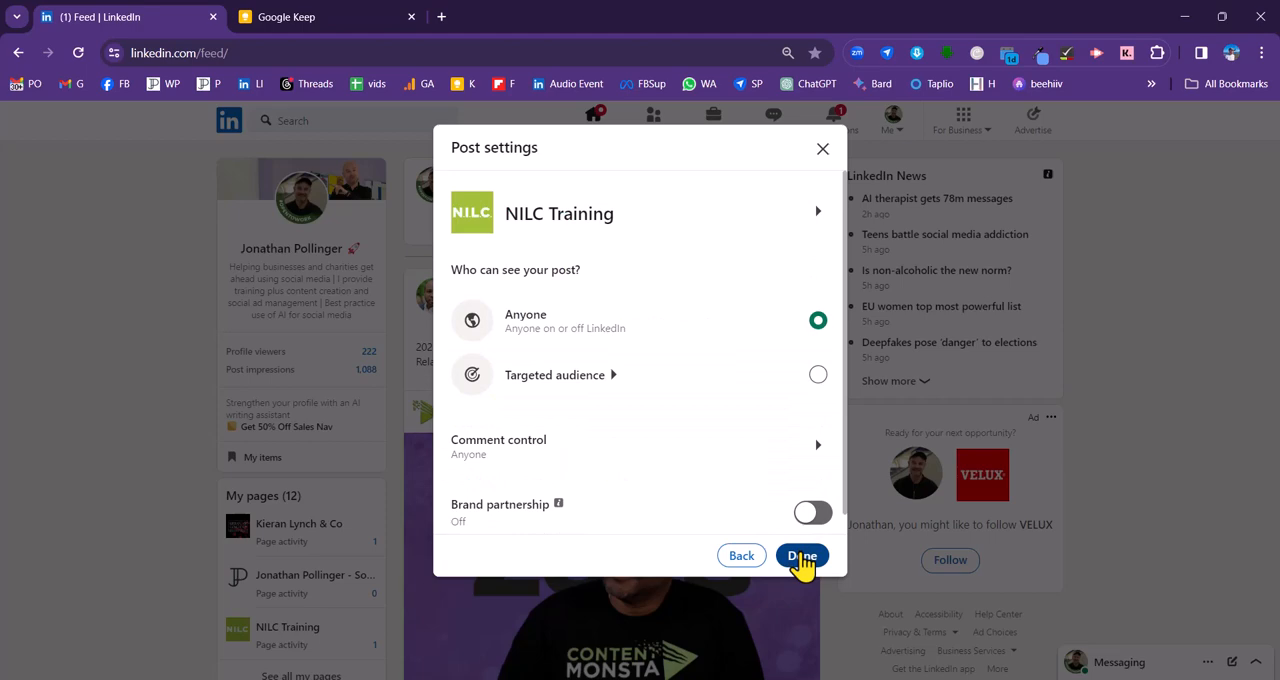
click(801, 555)
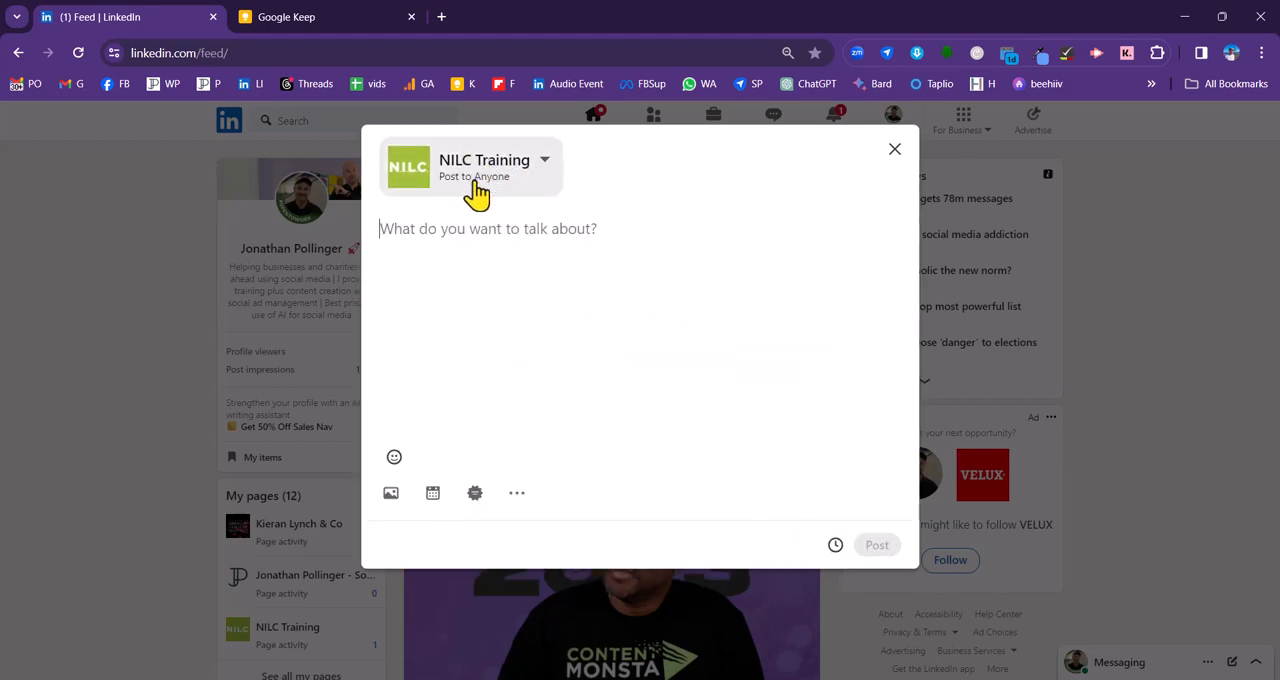
mouse_move(490, 238)
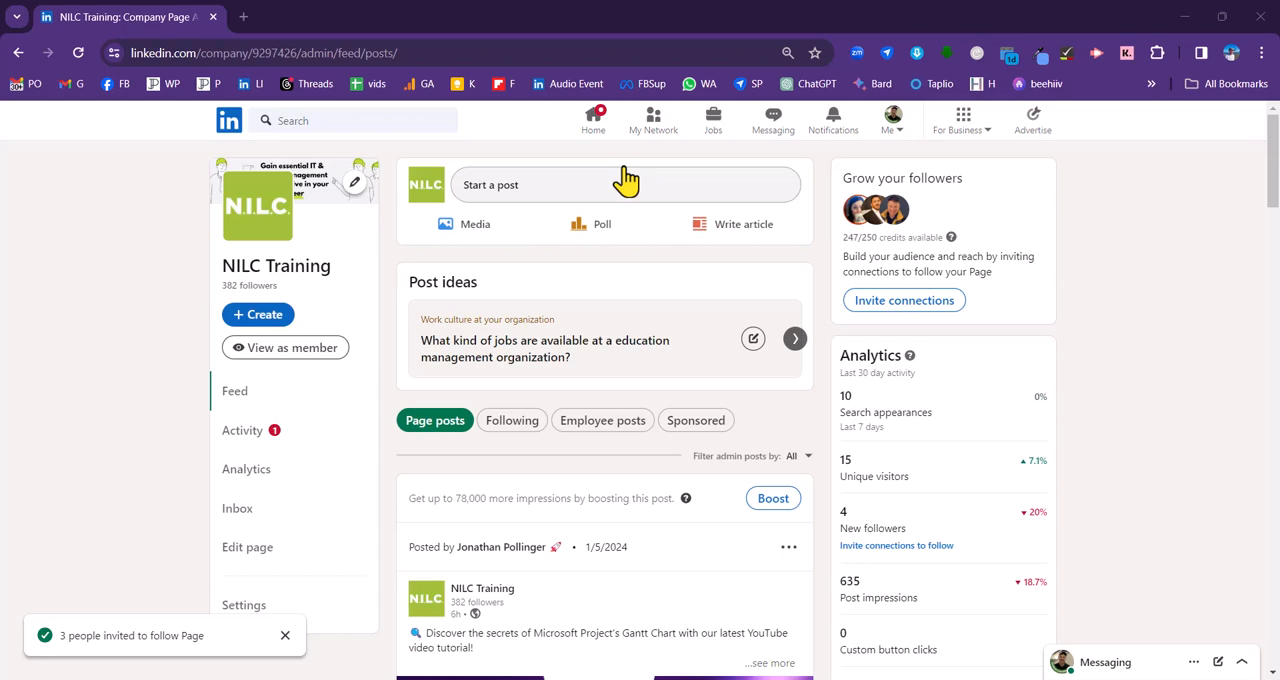
mouse_move(750, 228)
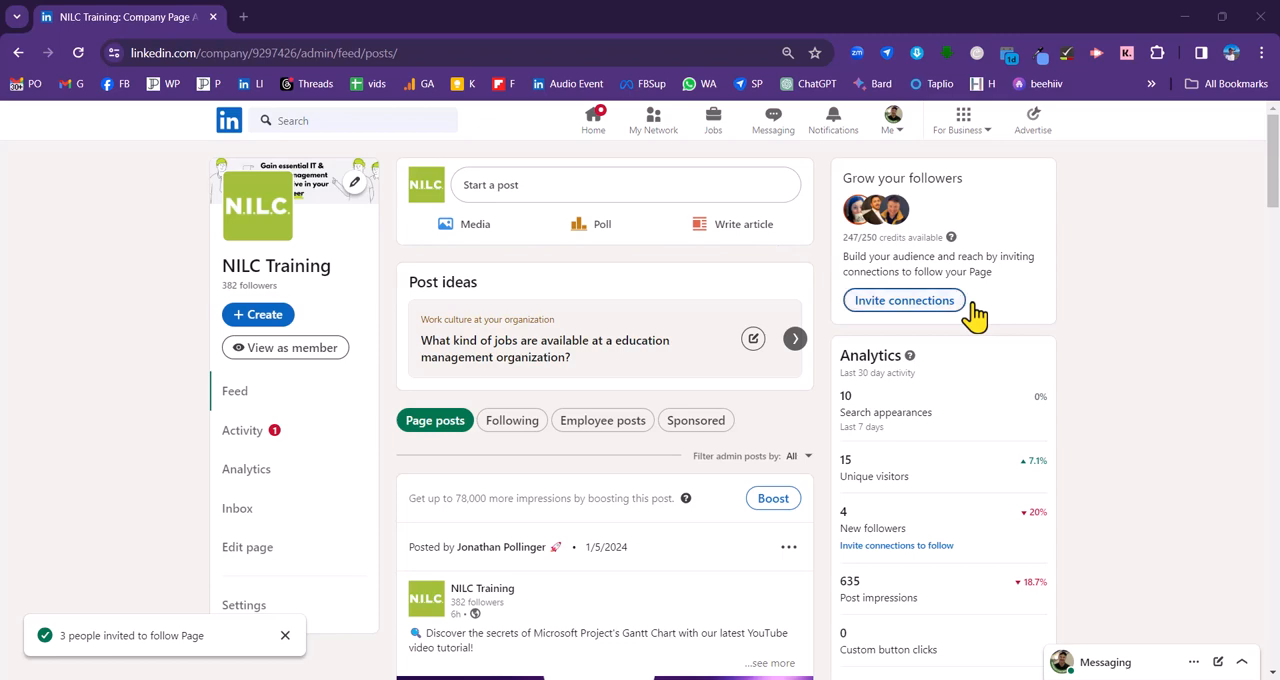
click(902, 300)
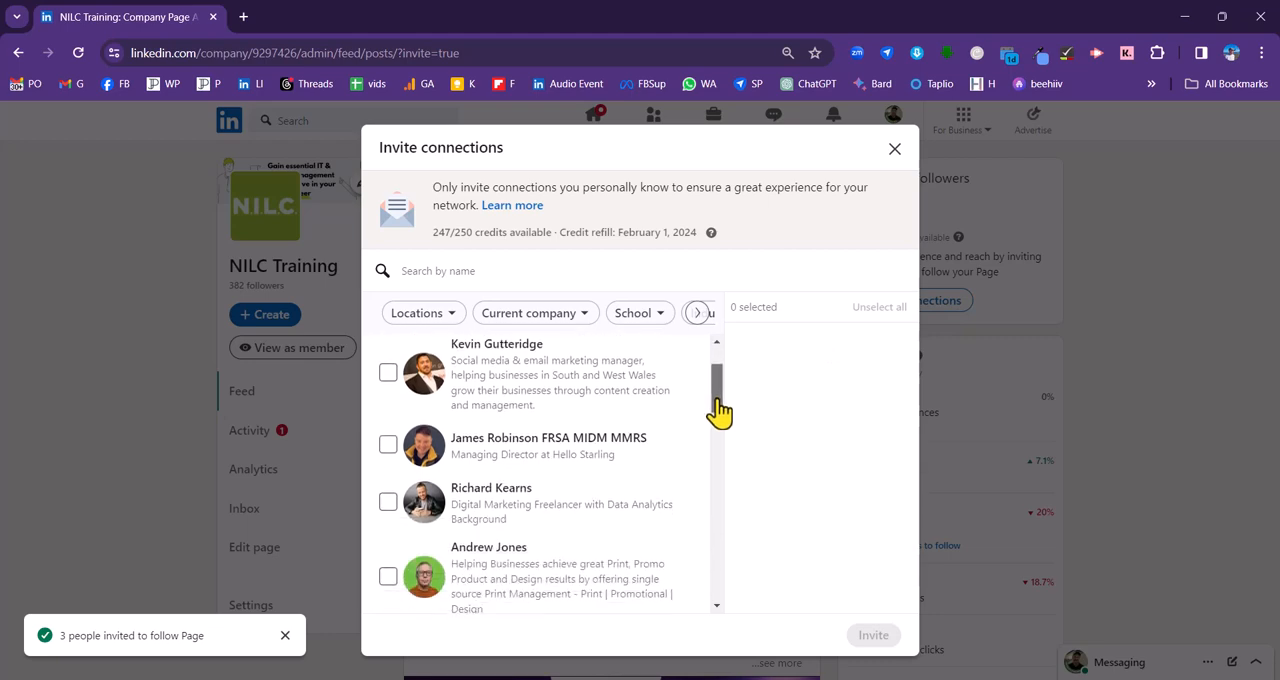
click(388, 372)
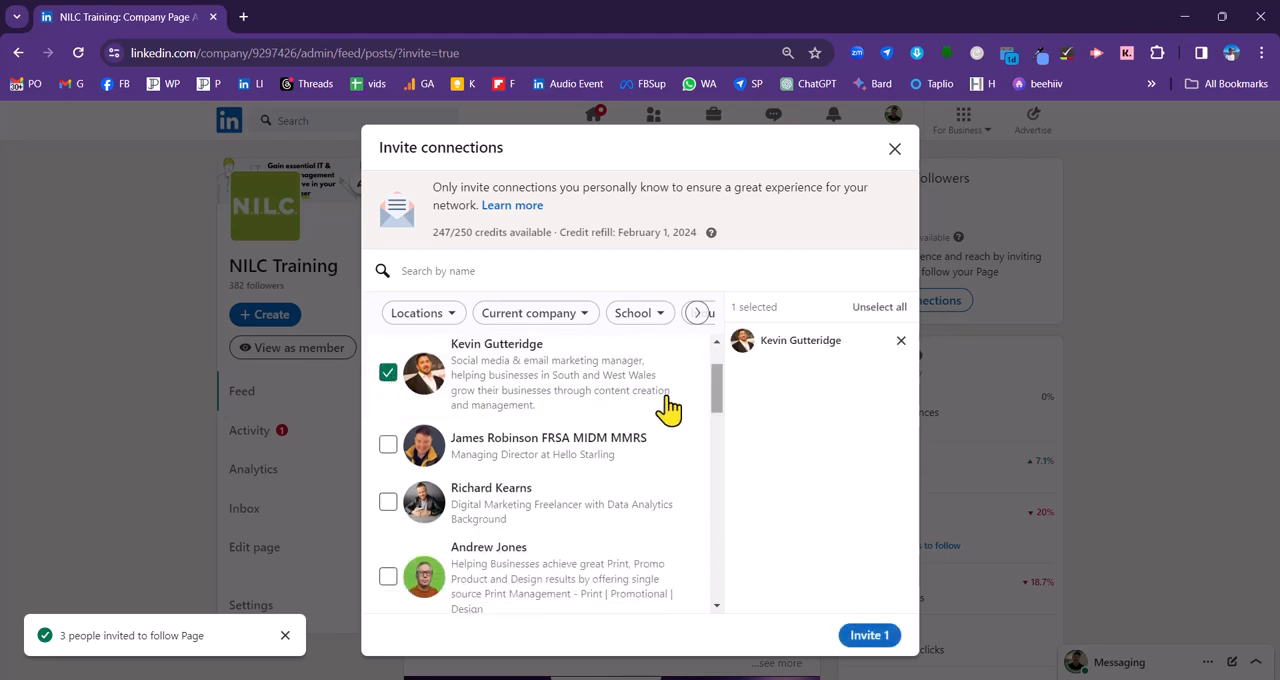
scroll(down, 3)
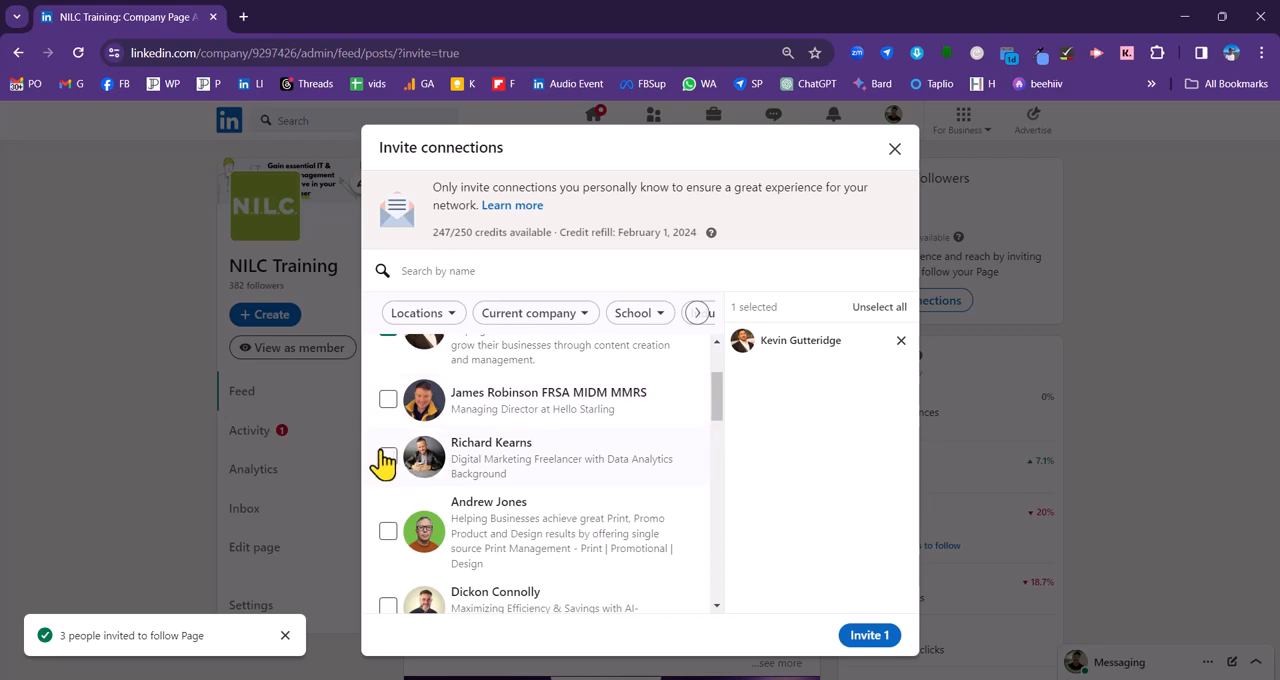
click(388, 457)
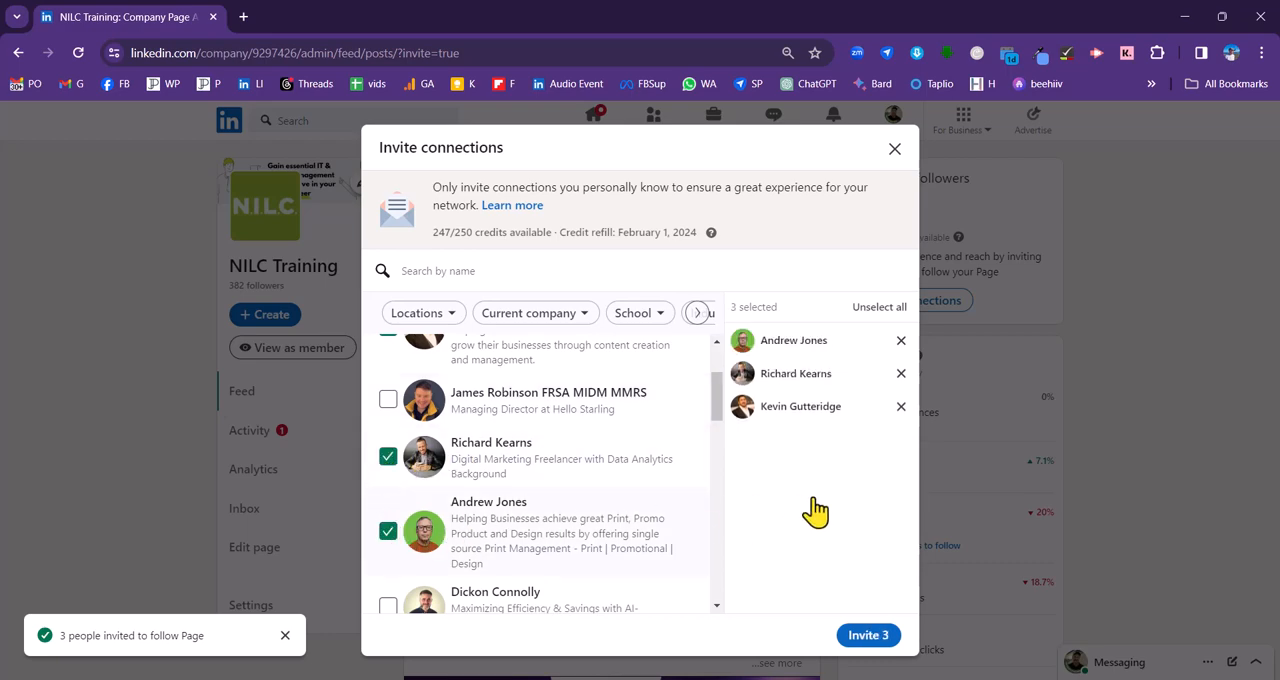
mouse_move(838, 508)
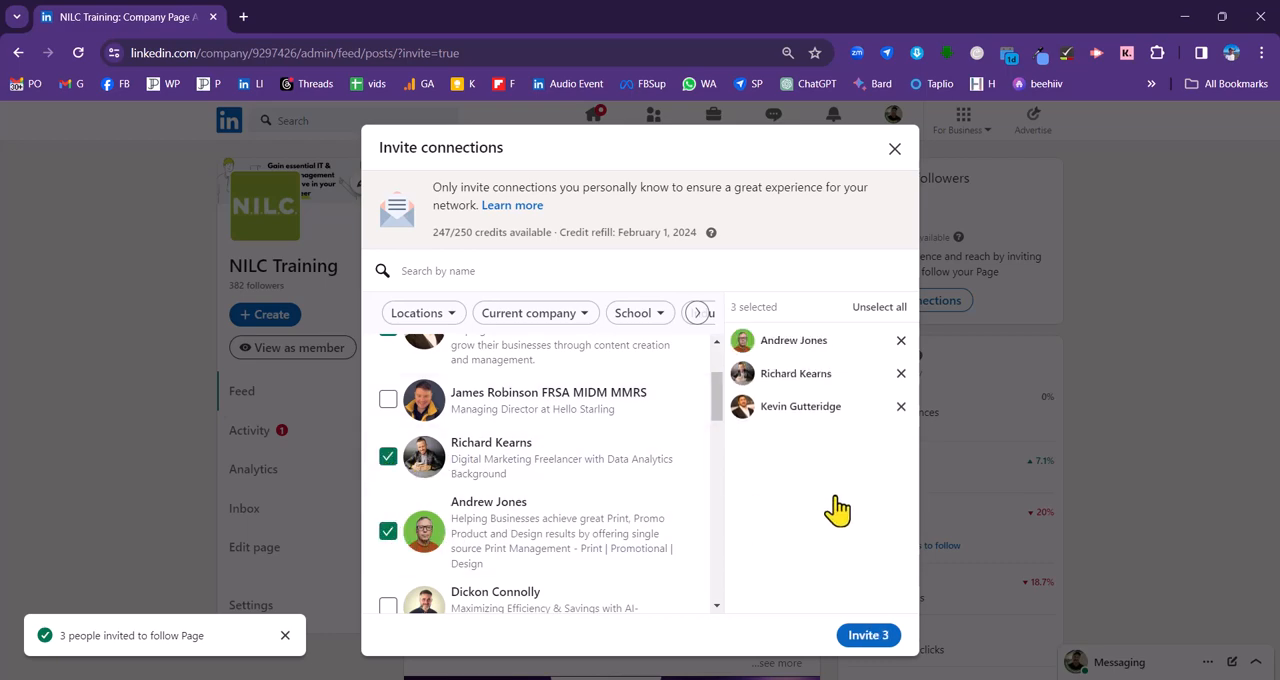
mouse_move(835, 388)
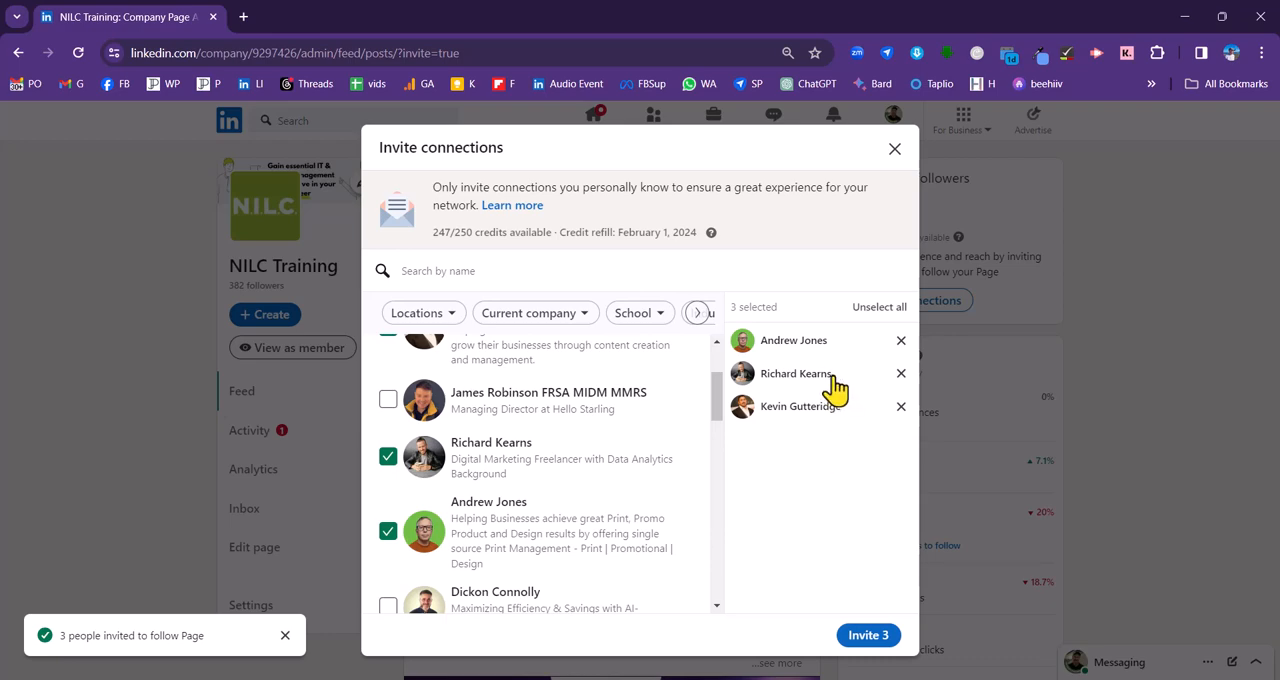
mouse_move(888, 388)
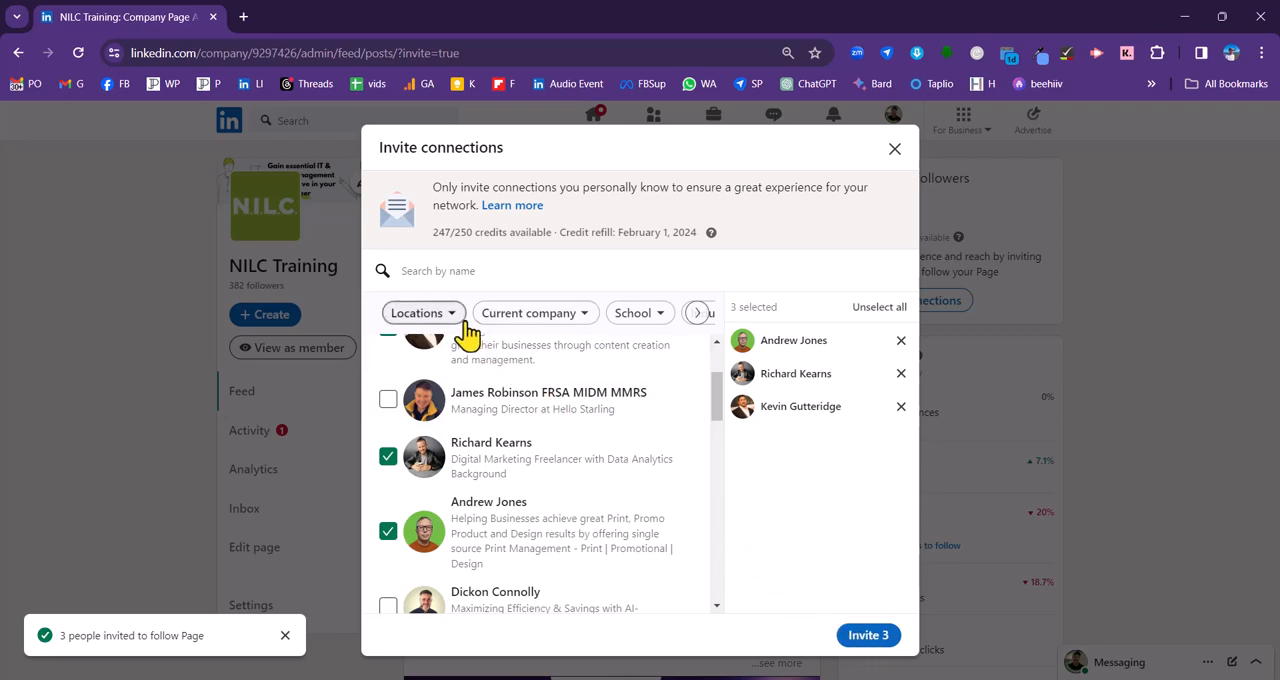
mouse_move(583, 330)
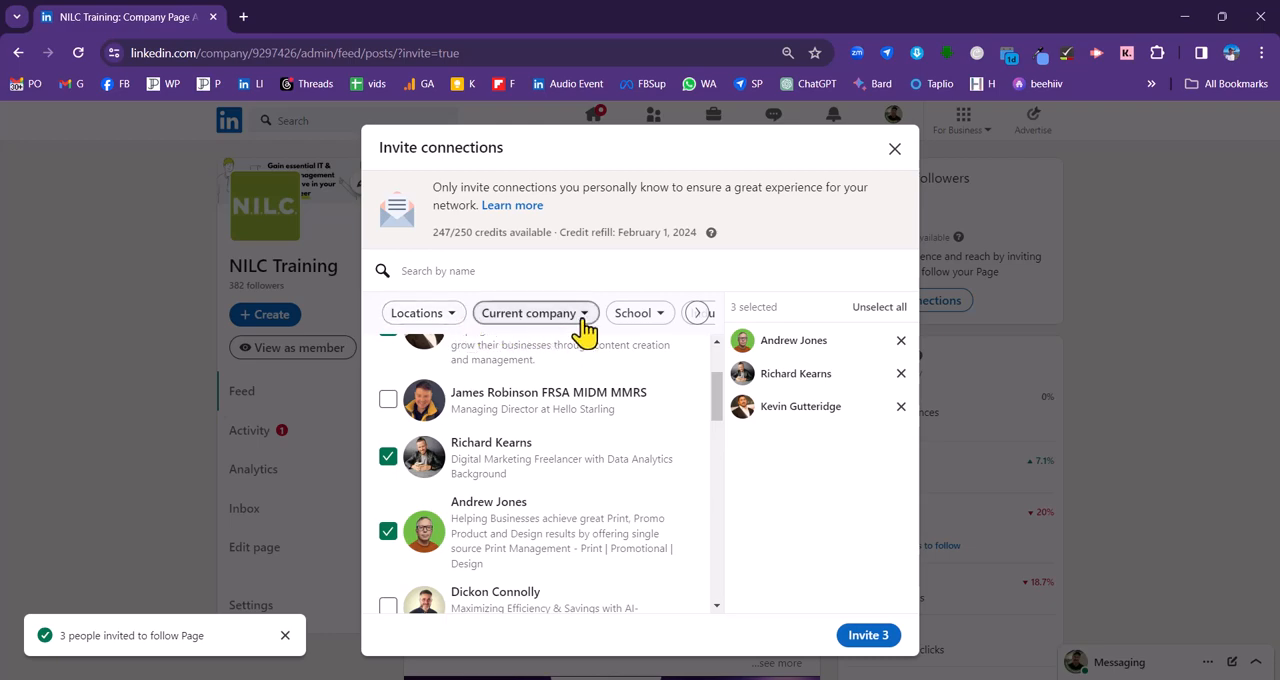
click(697, 312)
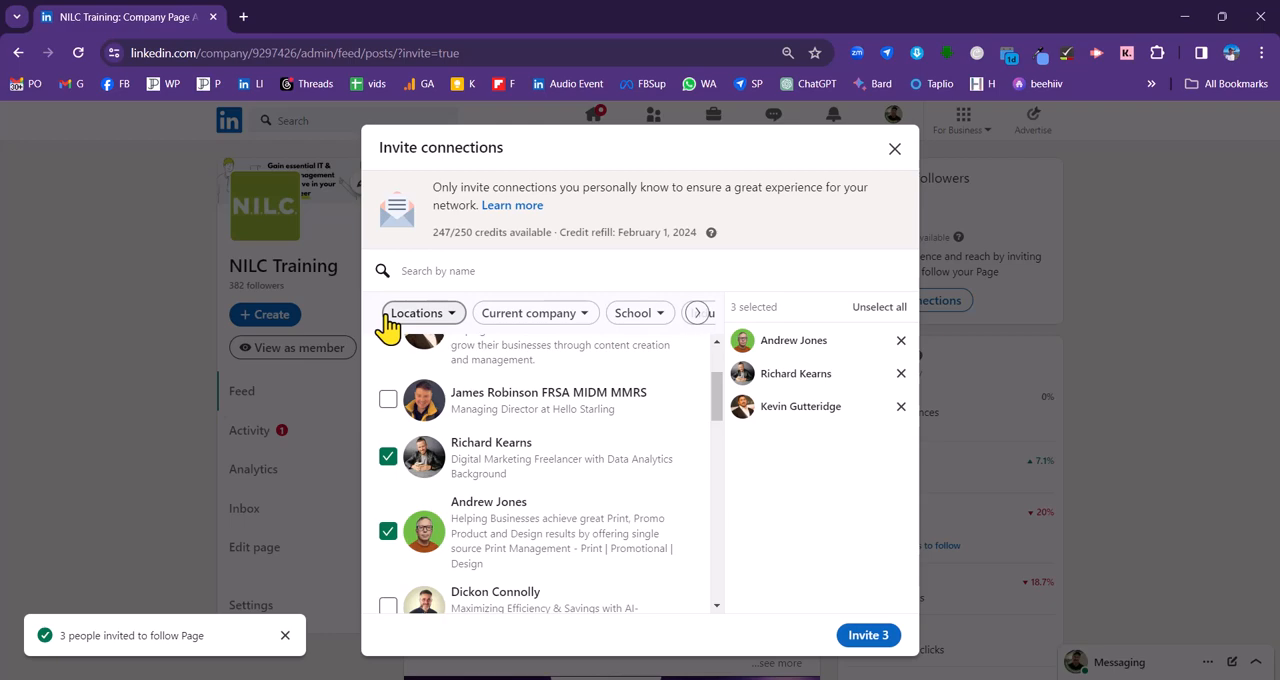
Filter connections by location to Cardiff, Wales, United Kingdom
click(423, 312)
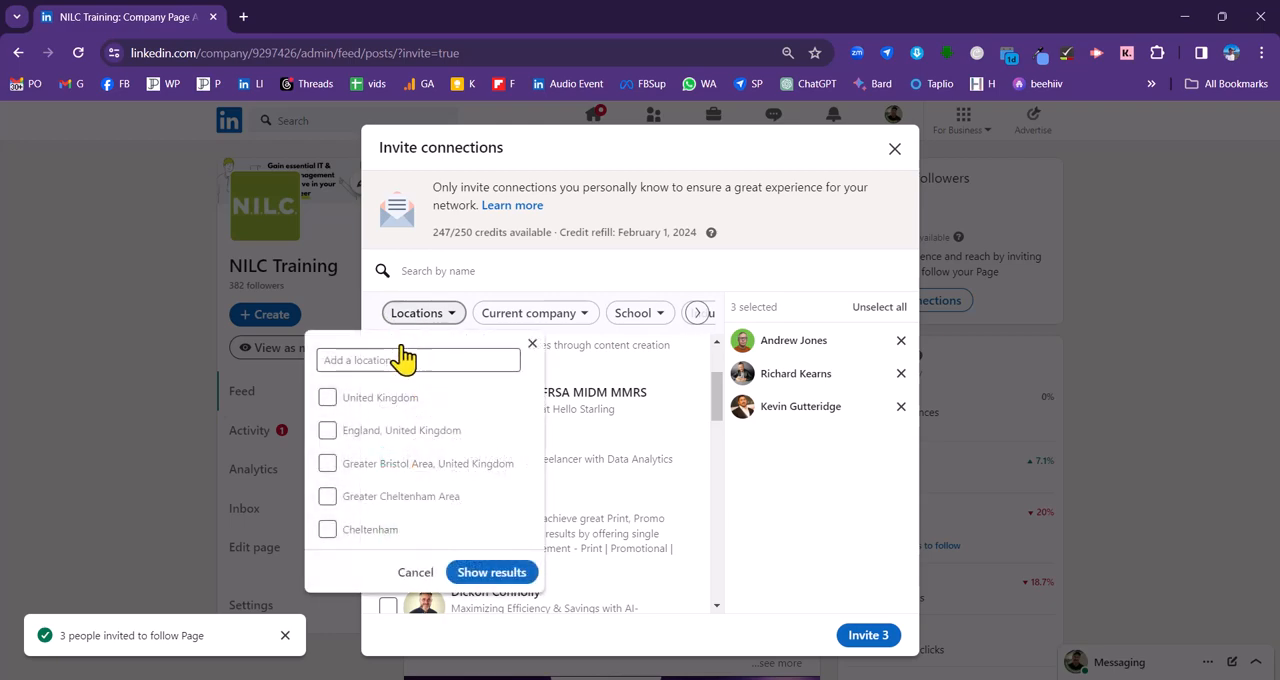
click(417, 360)
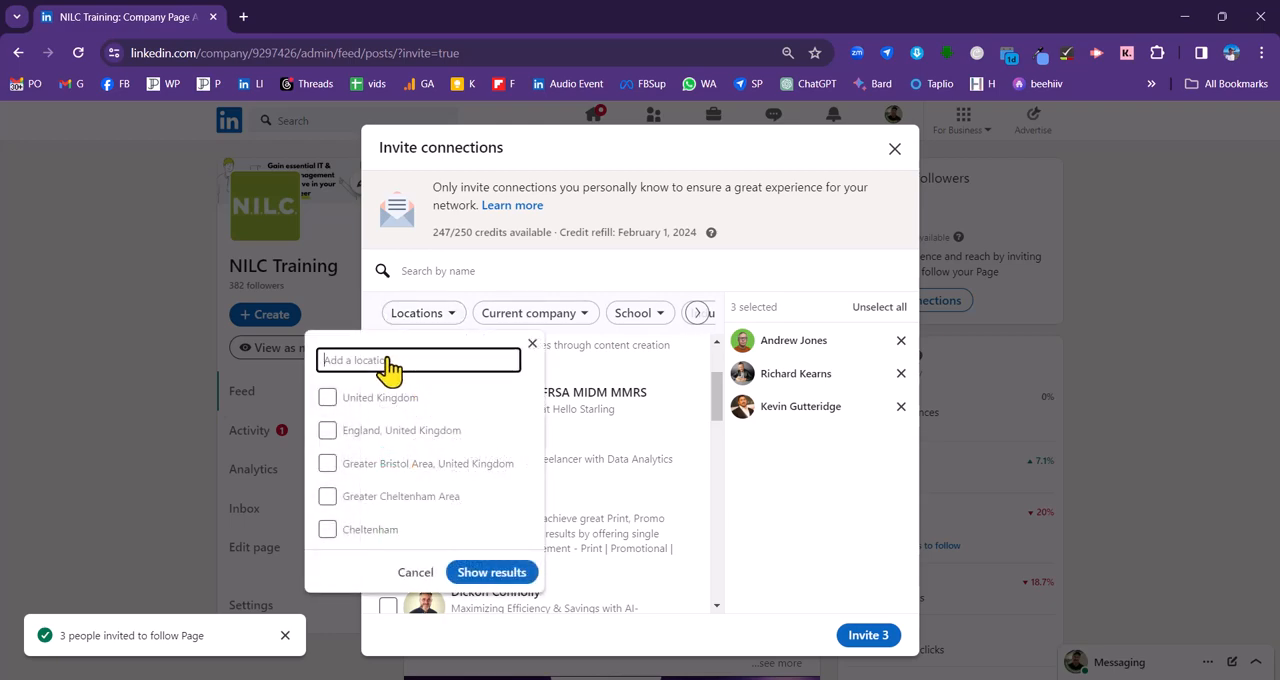
text(cardi)
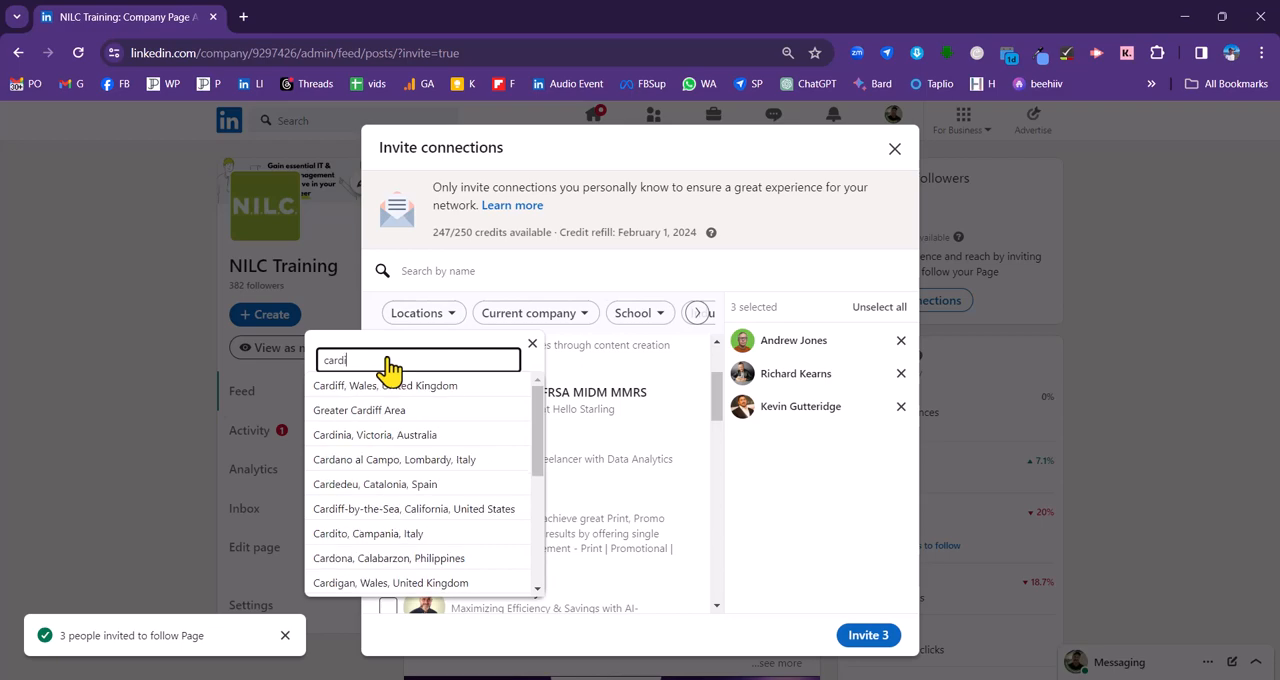
click(385, 385)
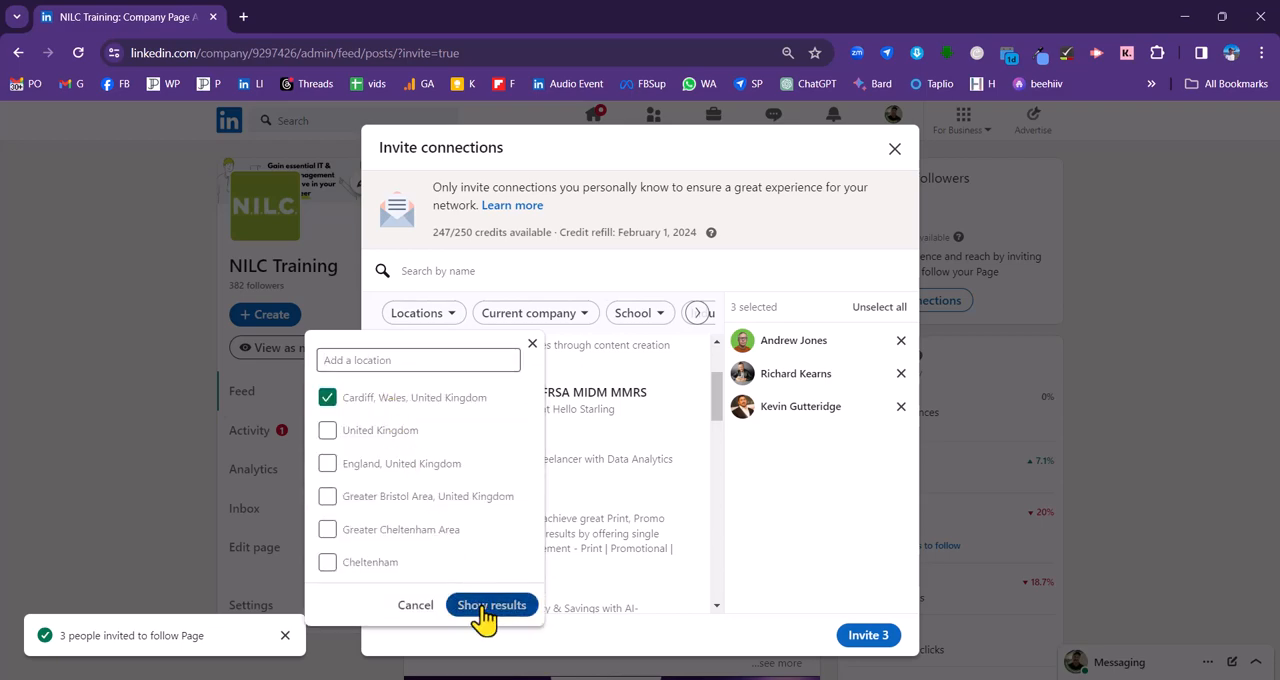
click(491, 605)
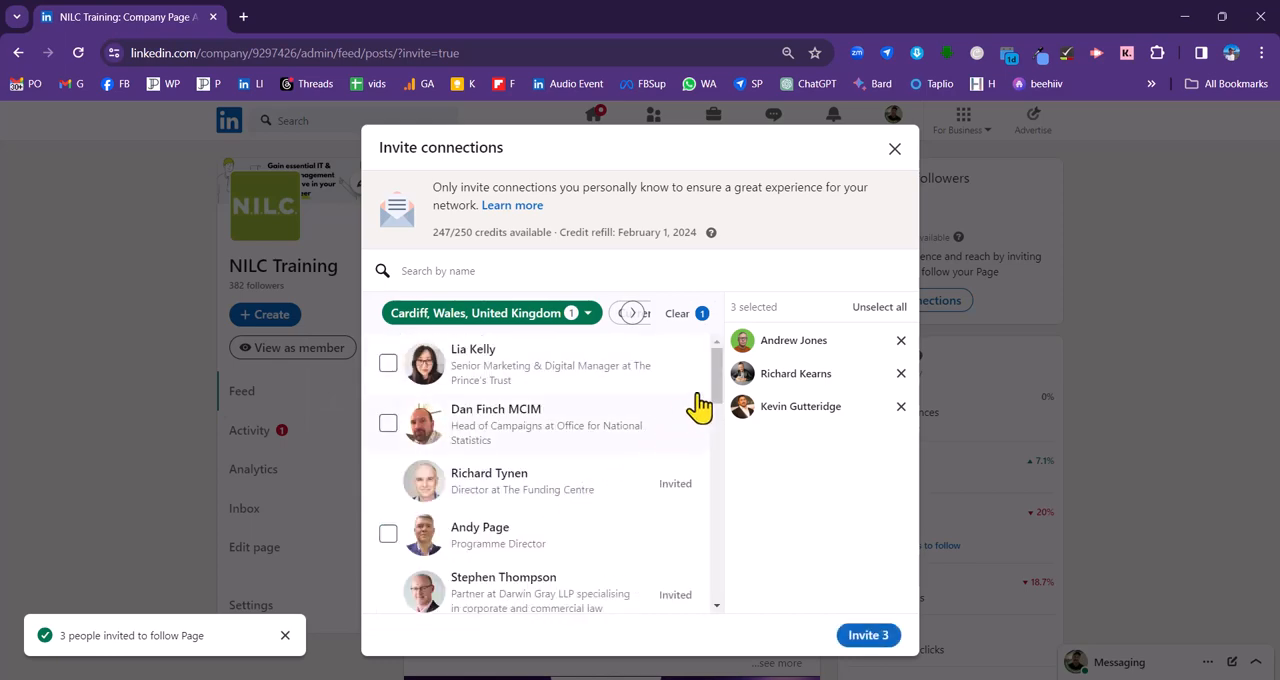
scroll(down, 3)
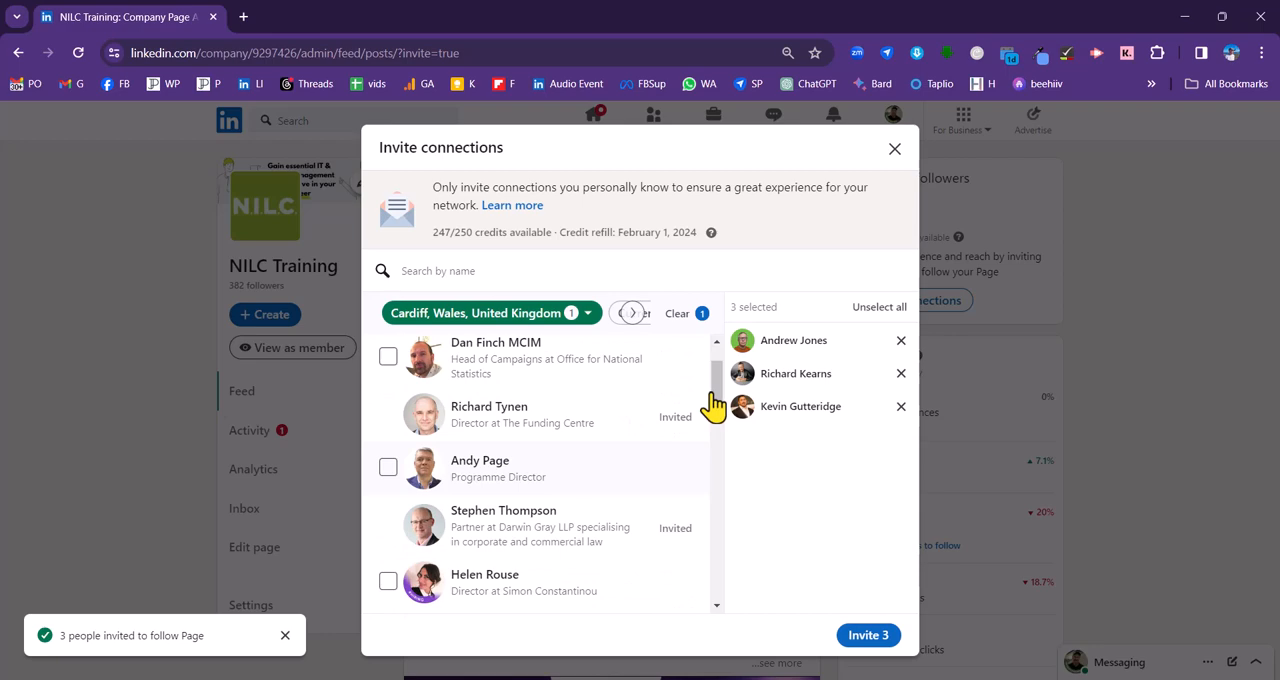
click(388, 467)
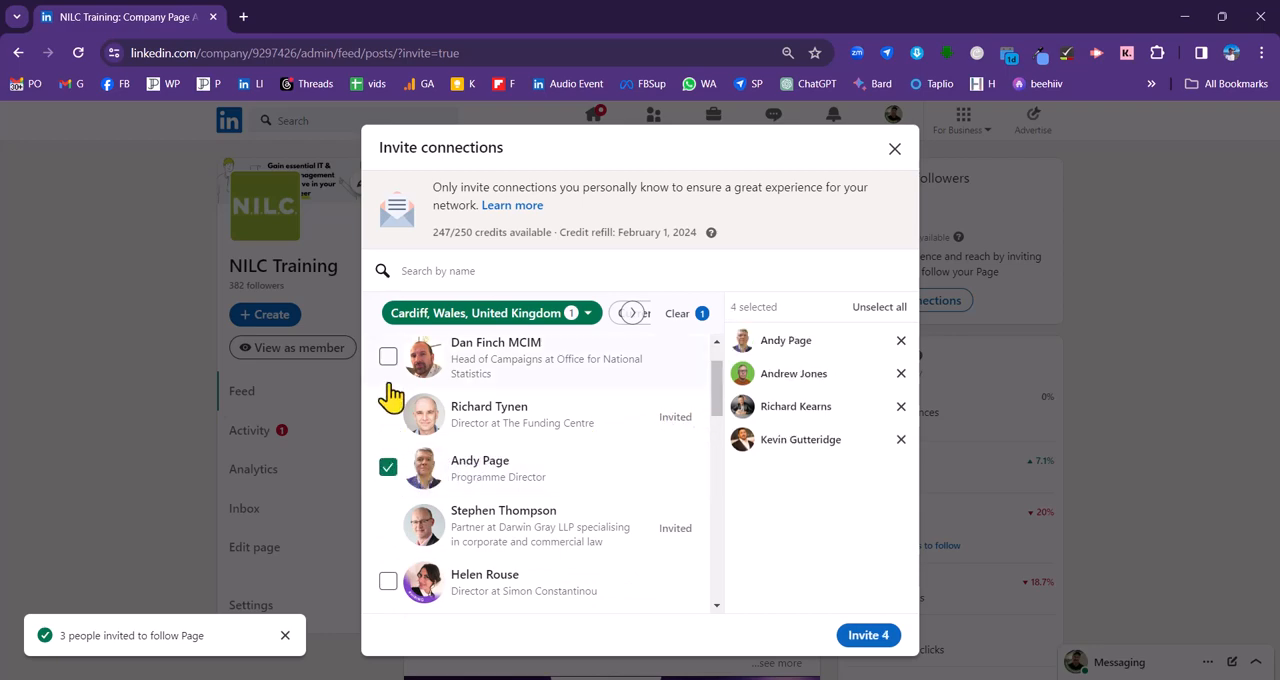
click(388, 356)
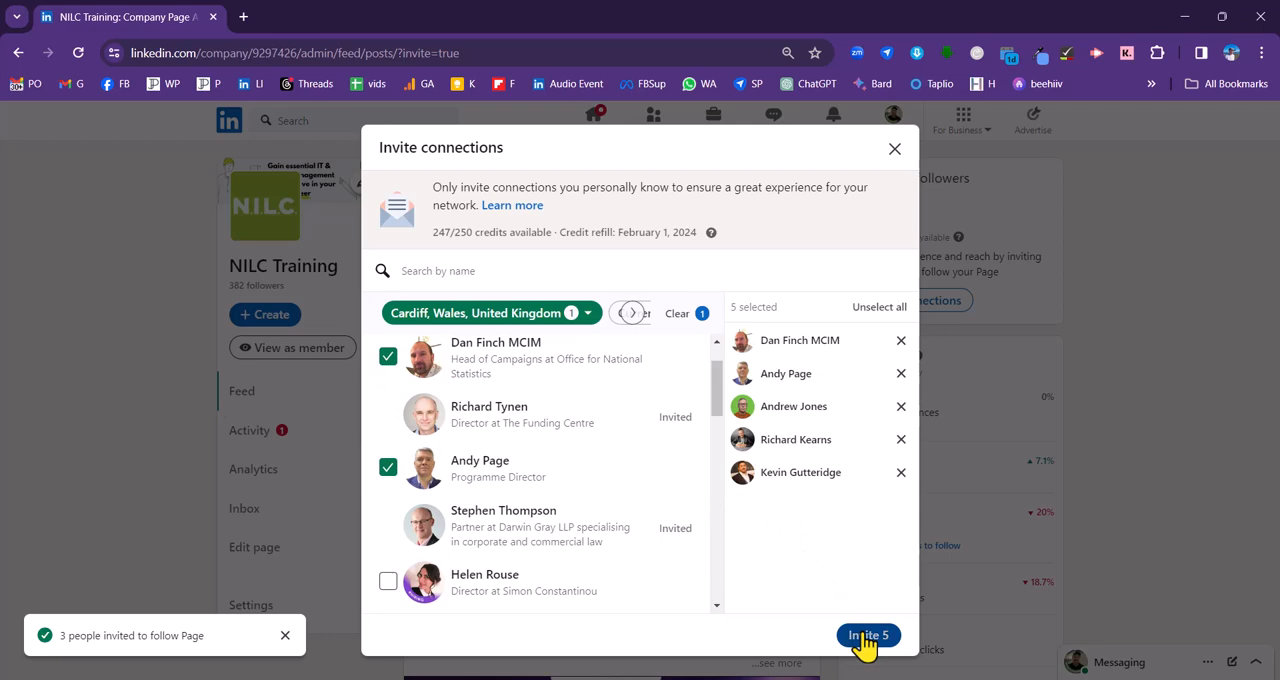
Send invitations to the five connections and dismiss the Invitations sent confirmation
click(867, 635)
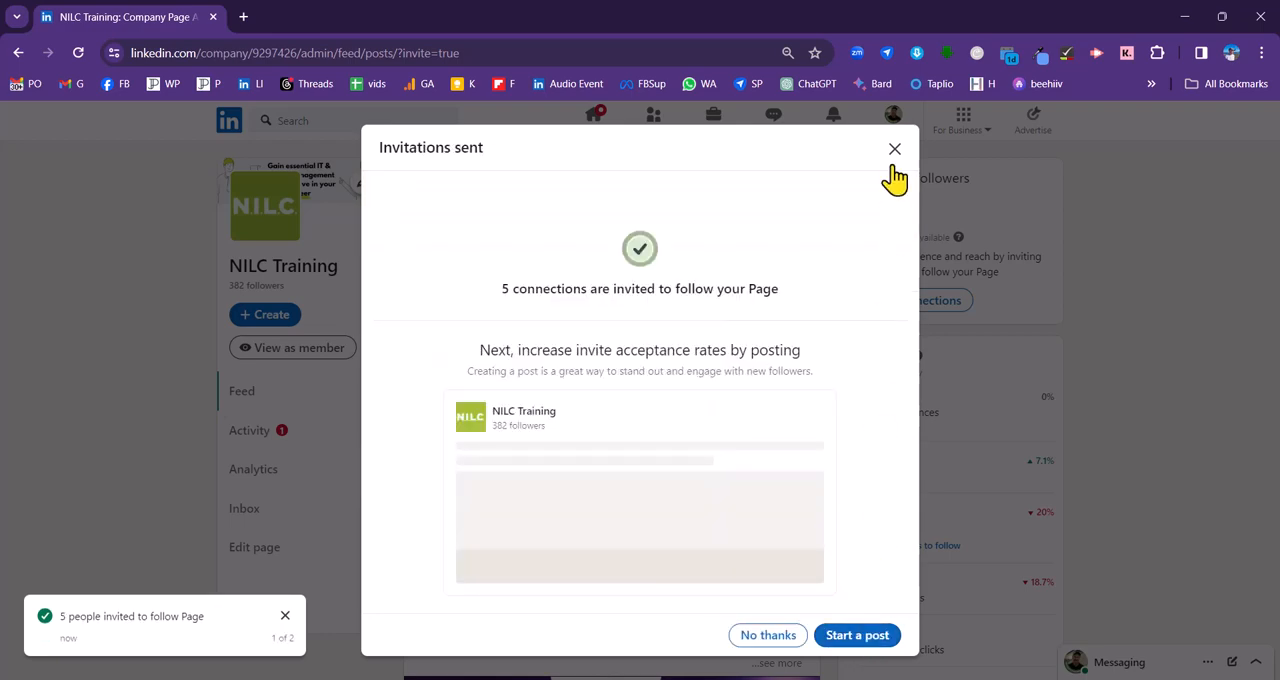
click(894, 149)
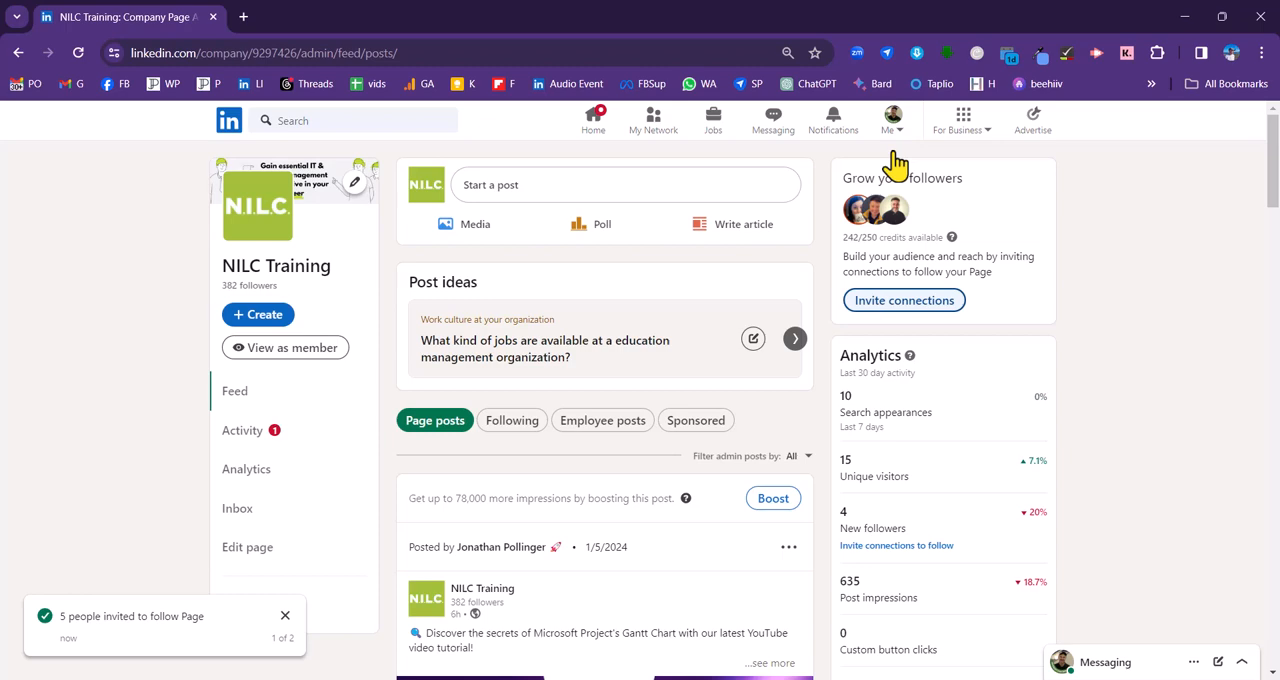
mouse_move(878, 250)
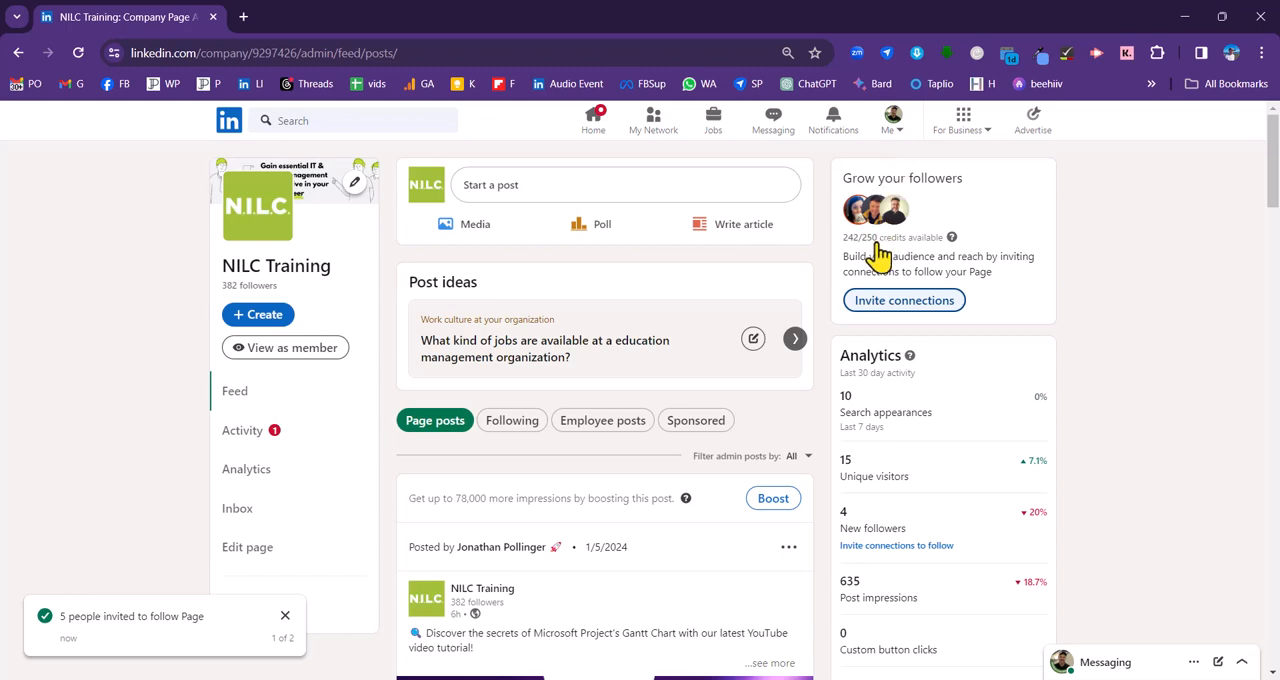